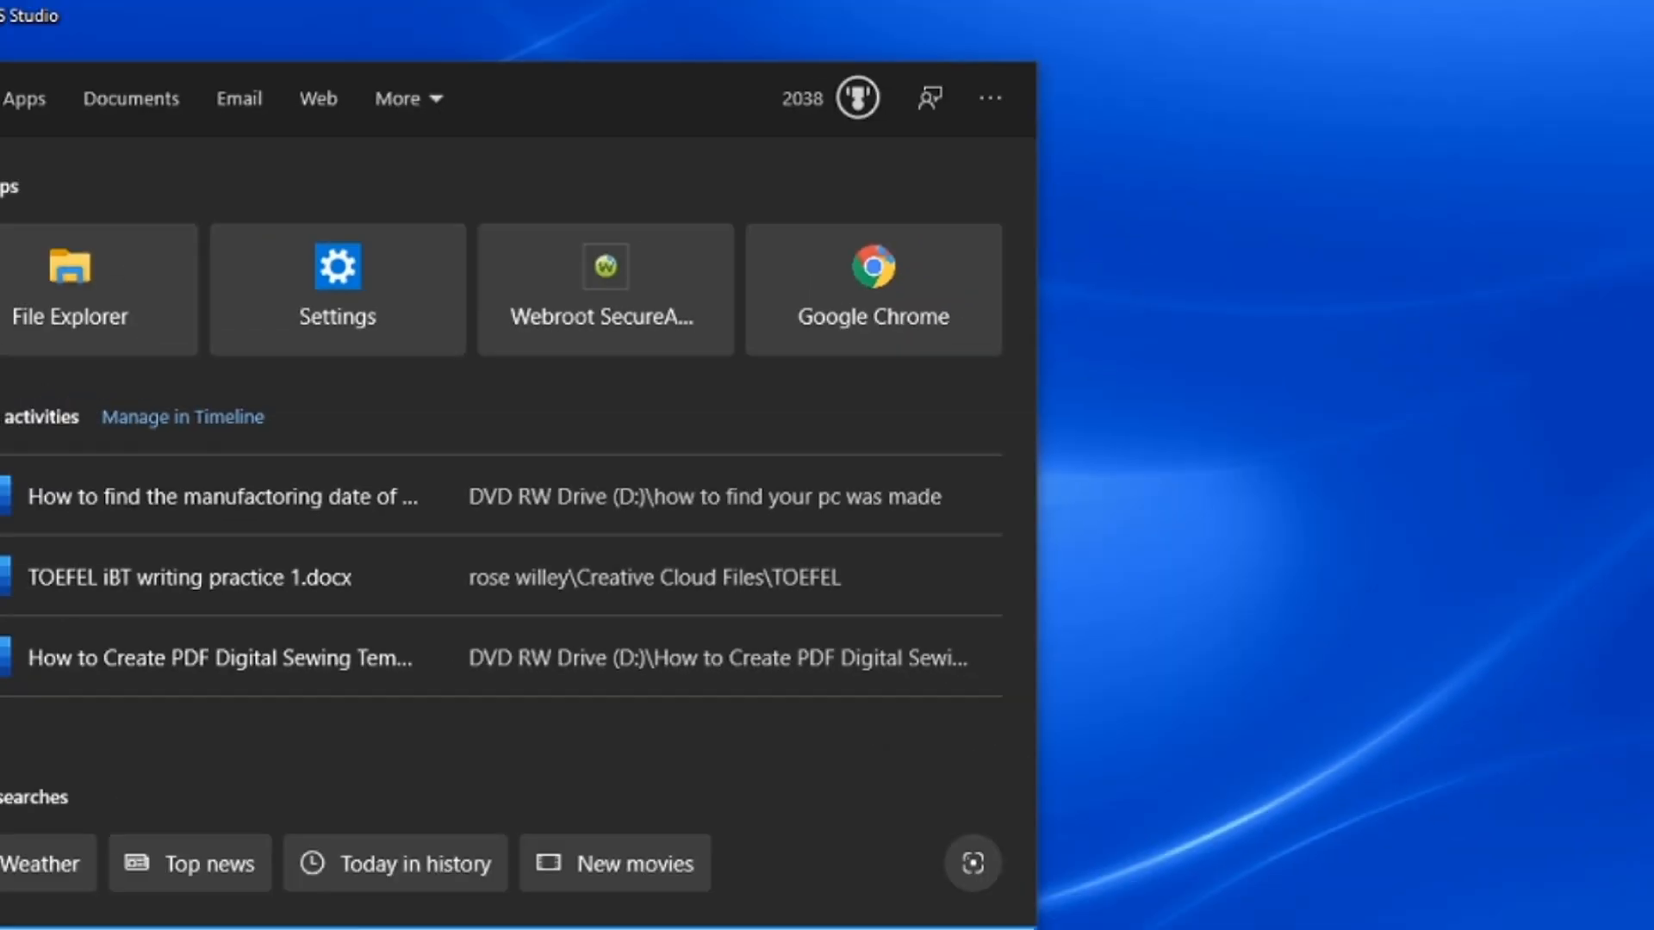
Step: Search 'system in', launch System Information maximized, and read BIOS Dell Inc. A14, 11/22/2016
text(system in)
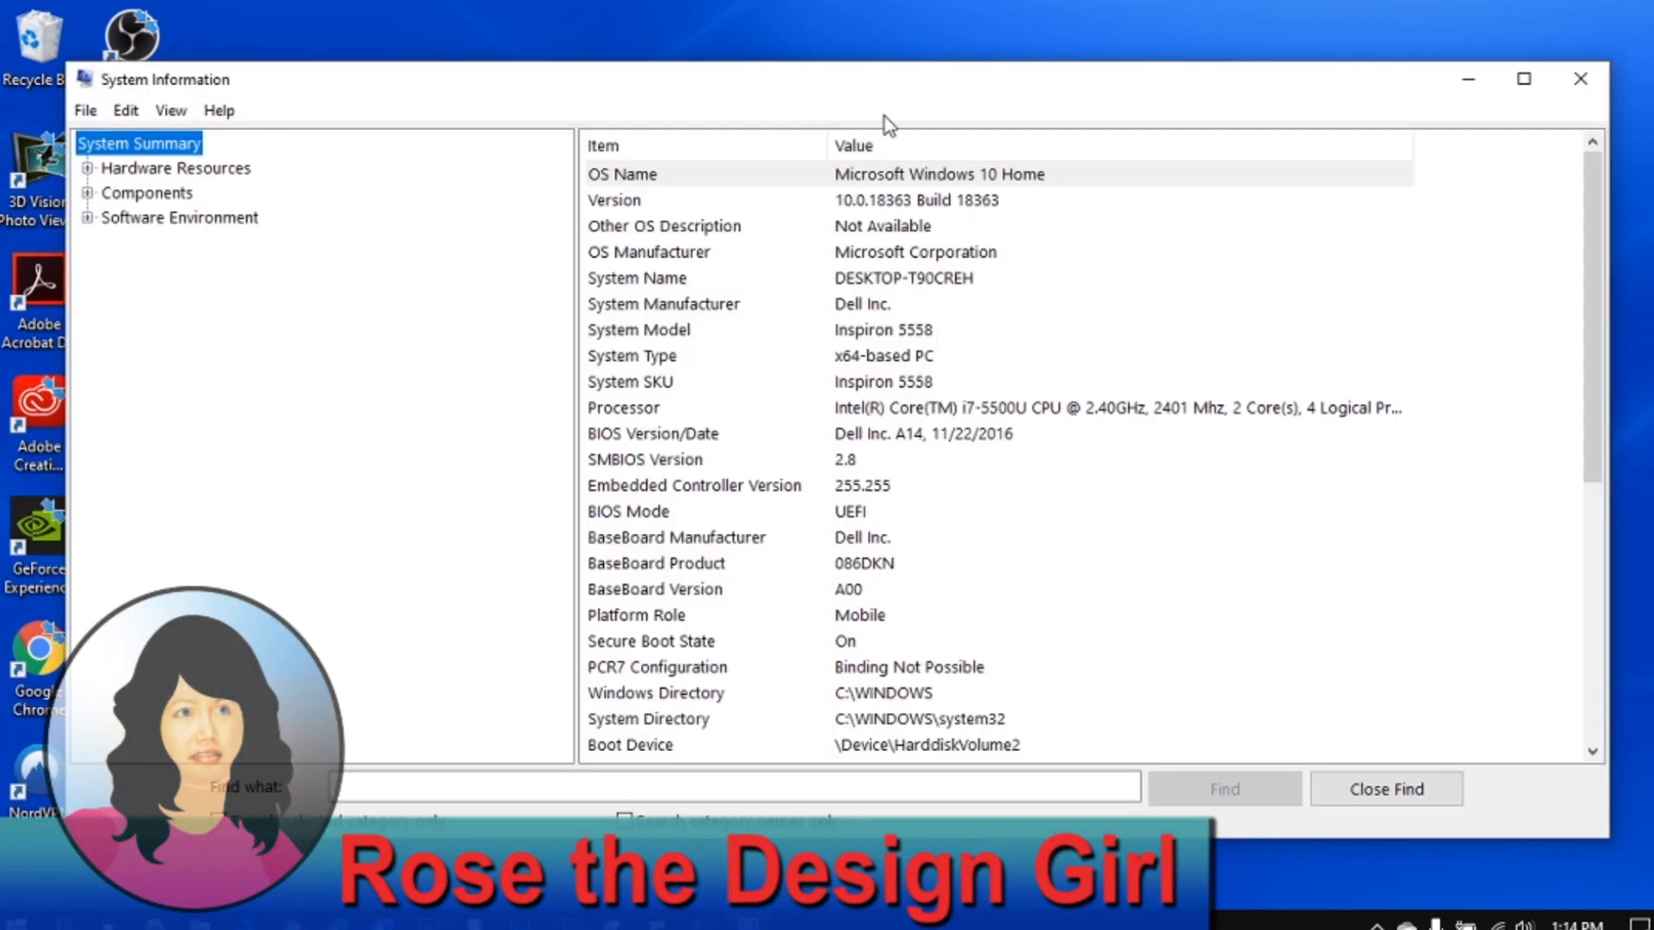
click(1522, 79)
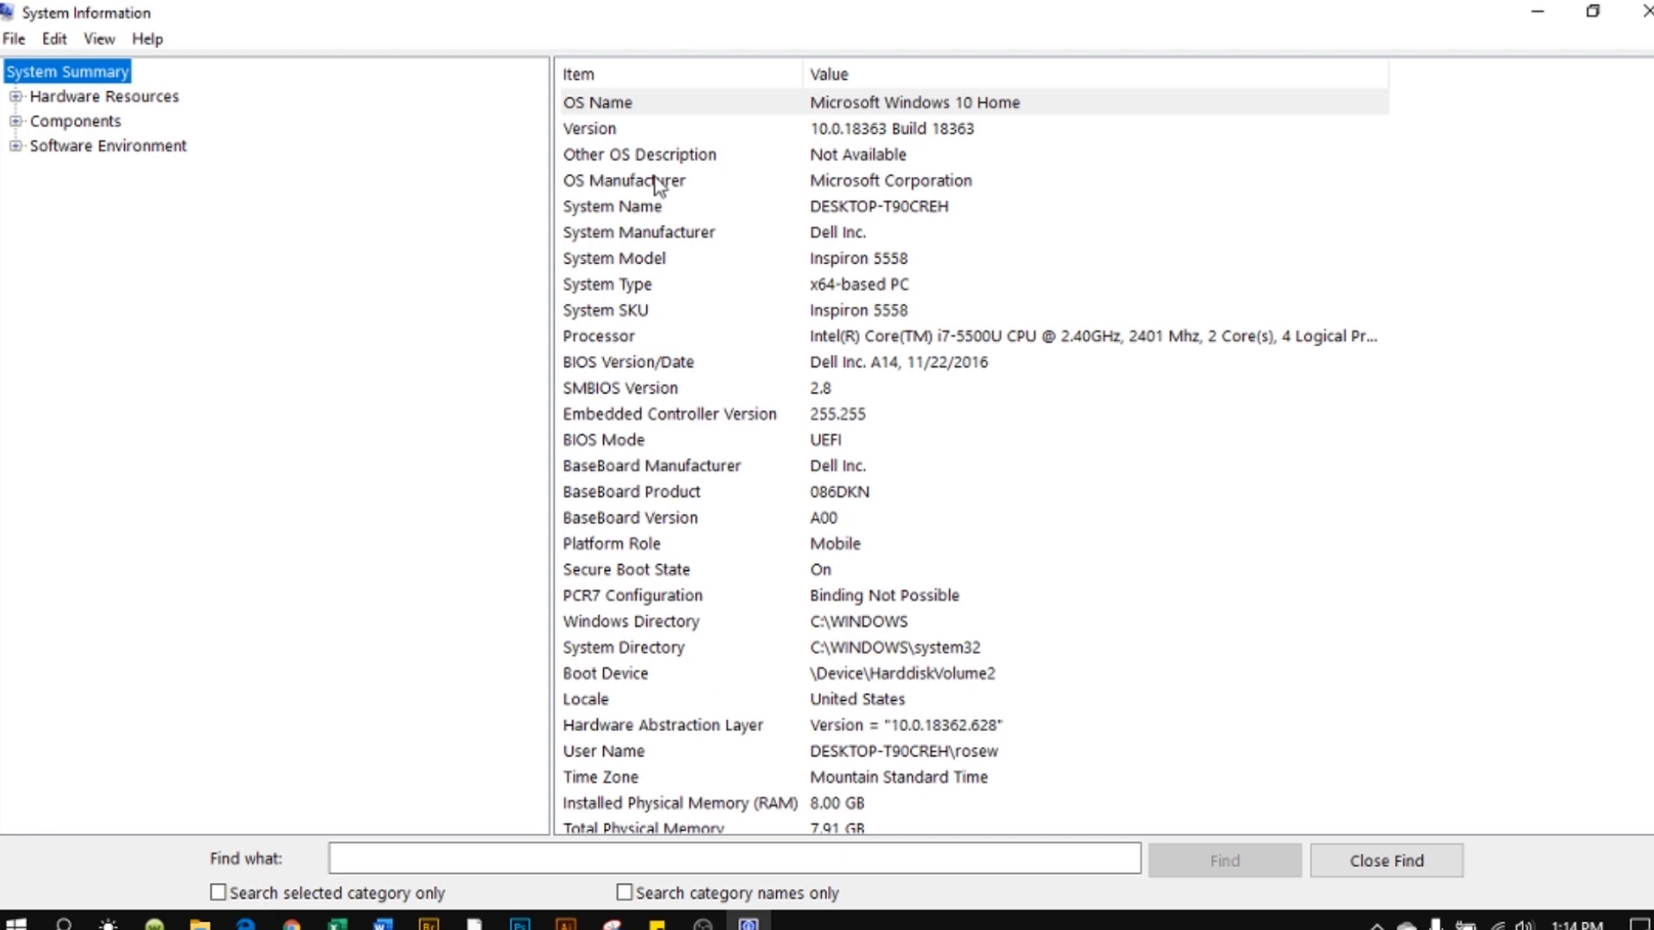
mouse_move(570, 382)
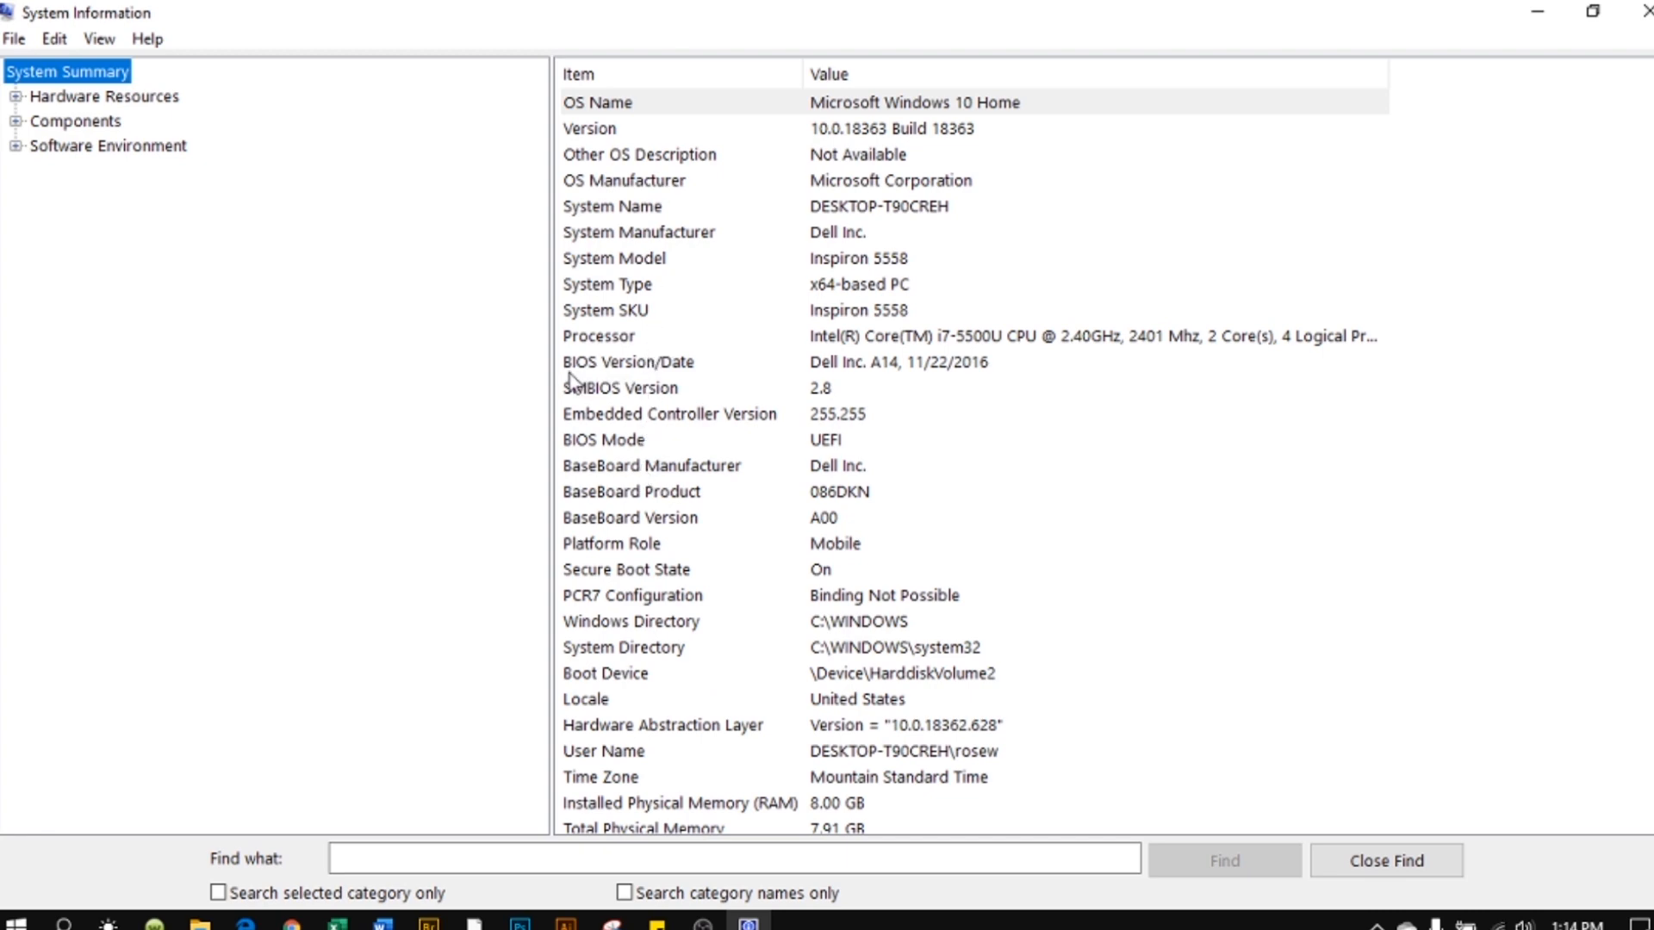
mouse_move(651, 377)
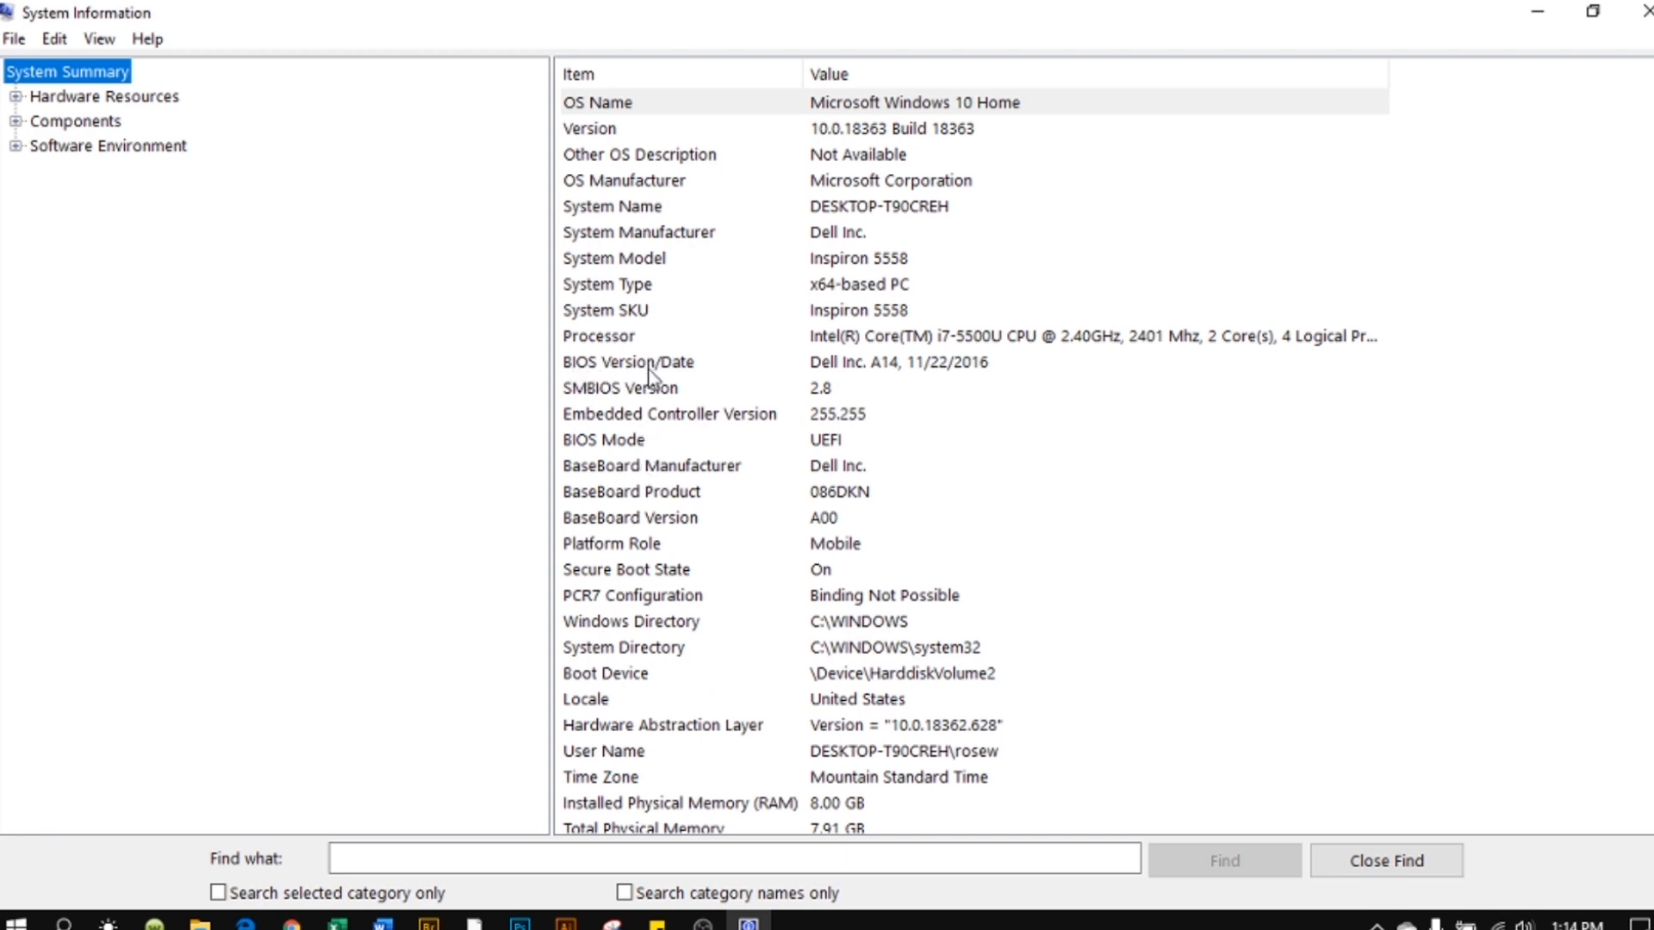
mouse_move(883, 382)
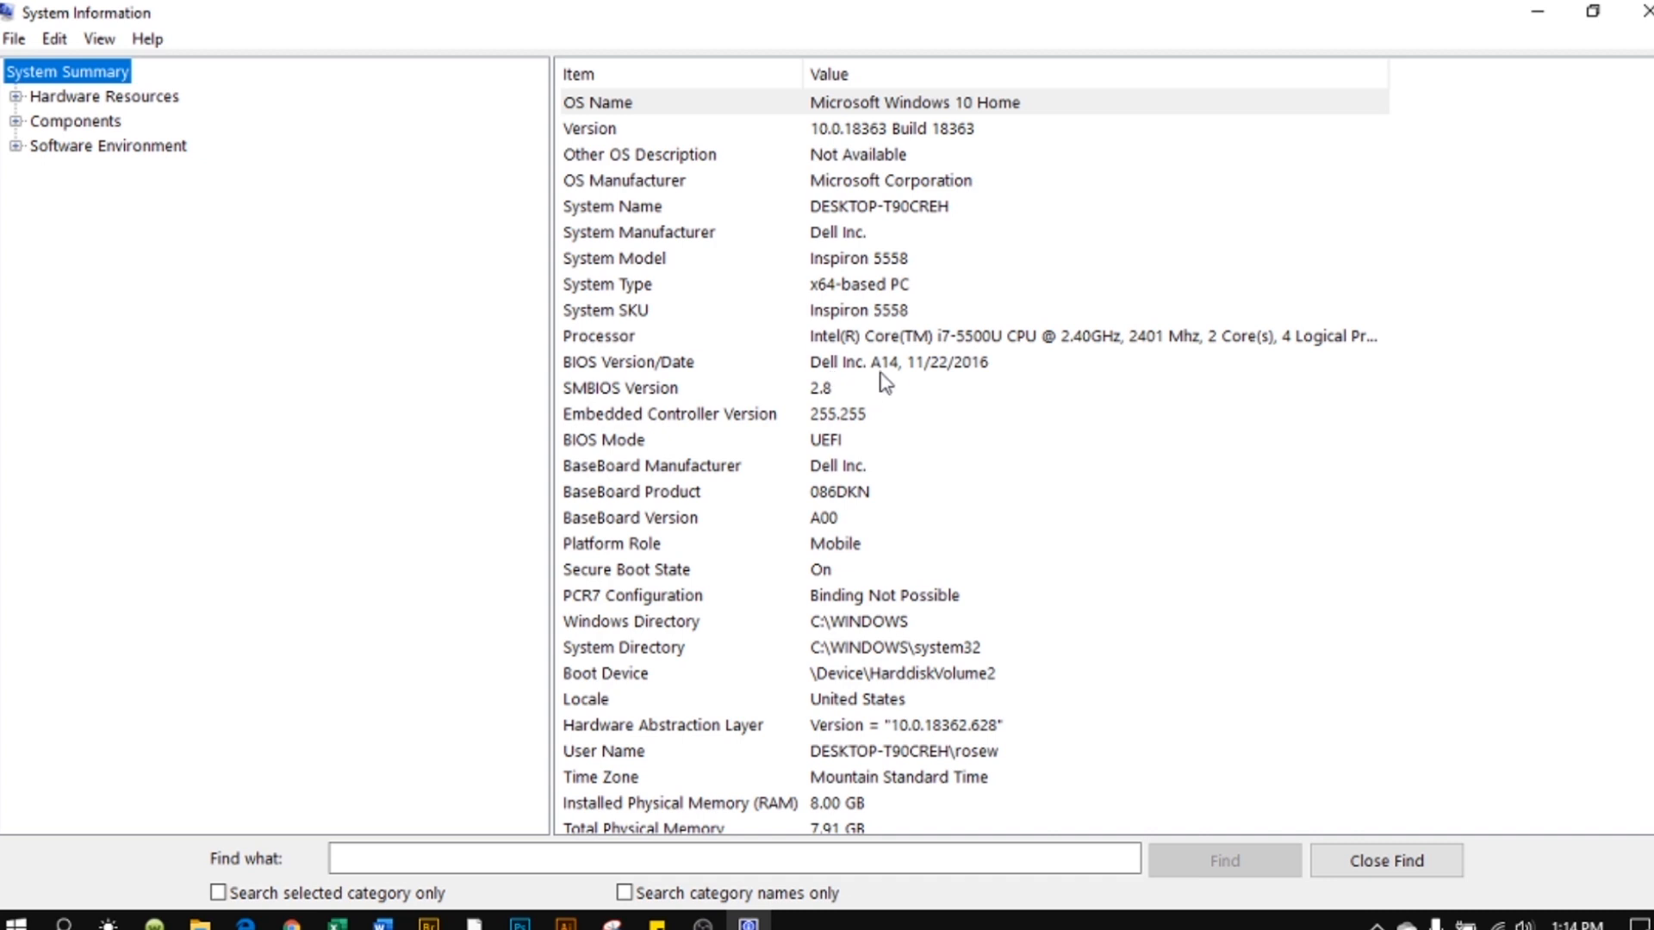
mouse_move(1000, 379)
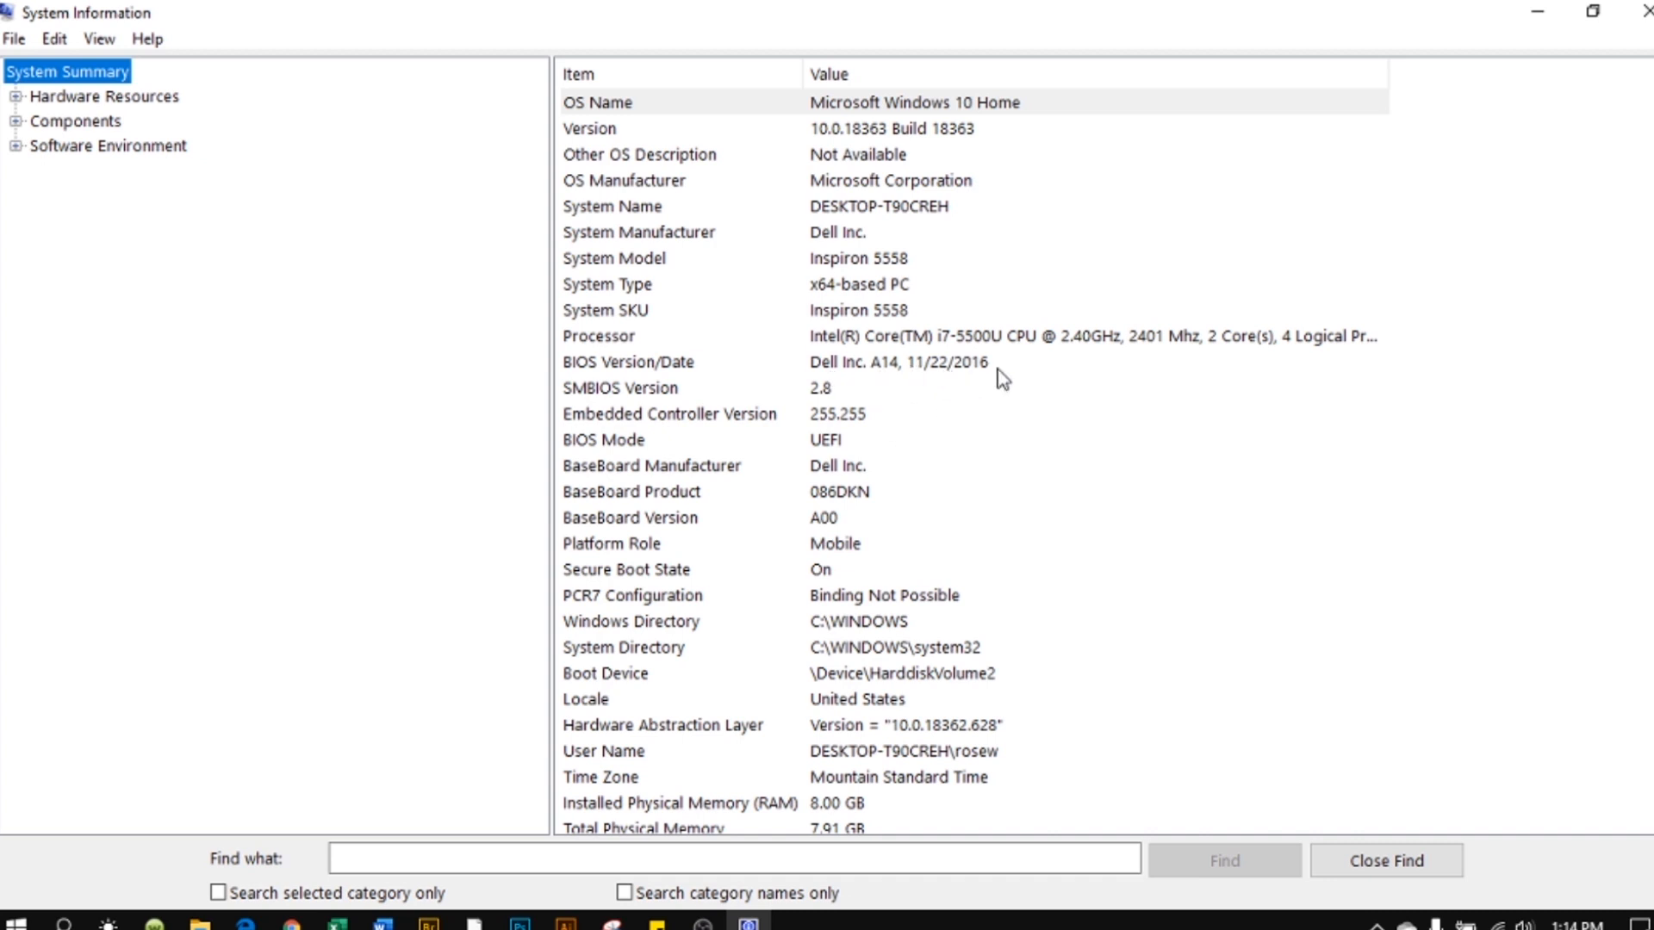
mouse_move(926, 379)
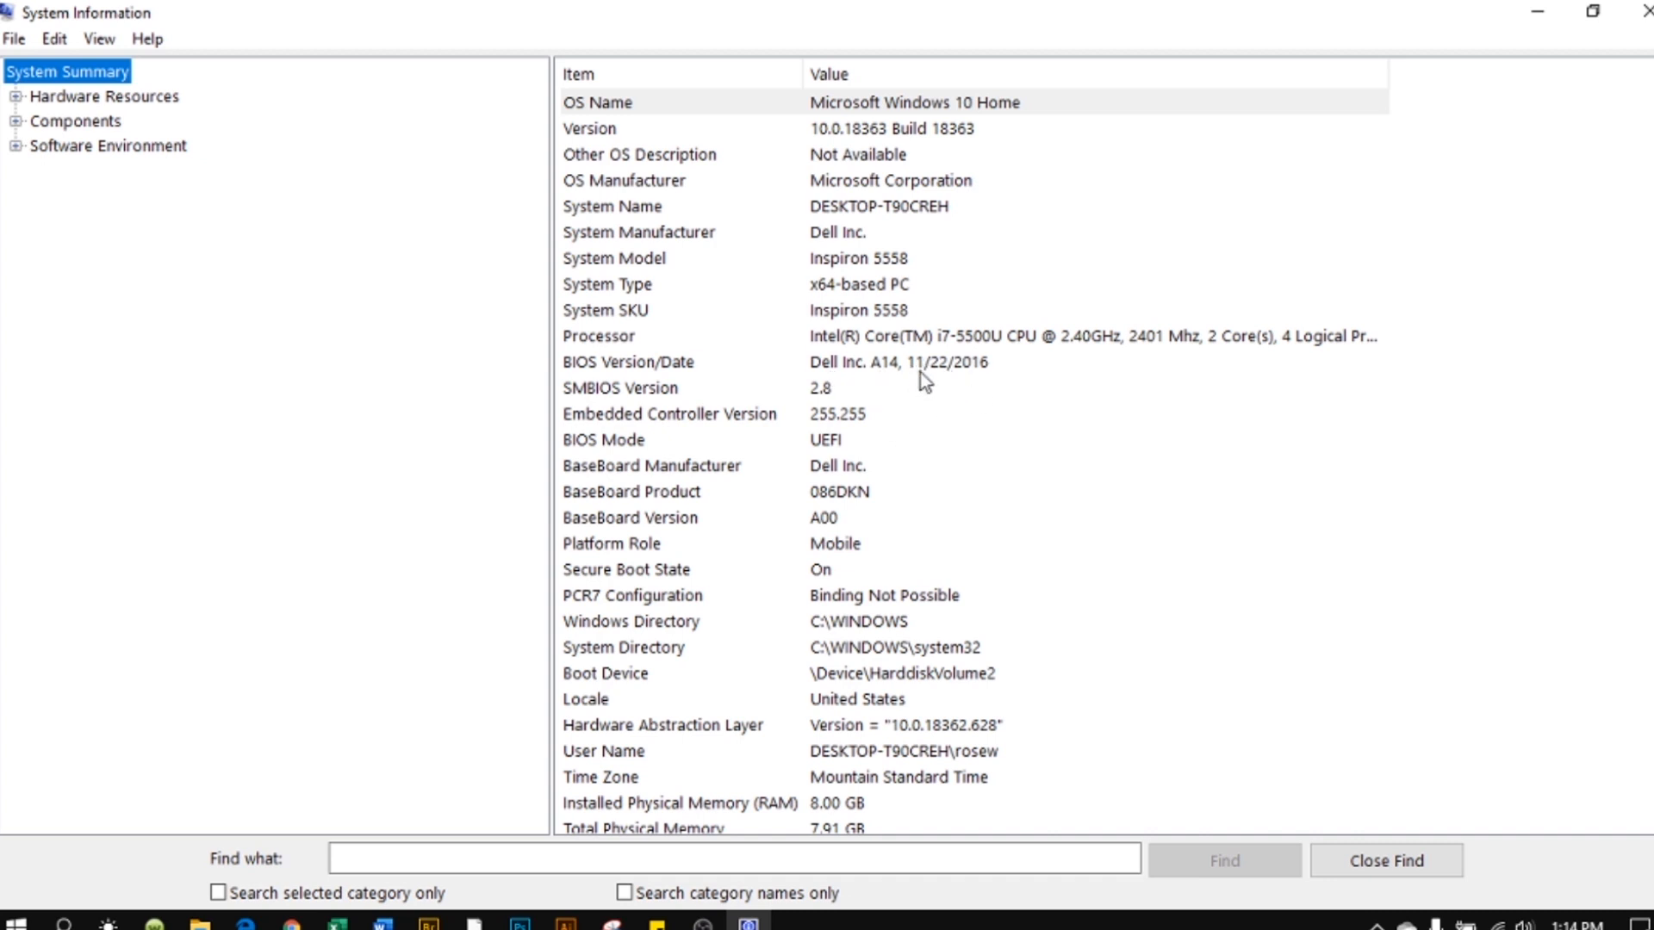
mouse_move(991, 377)
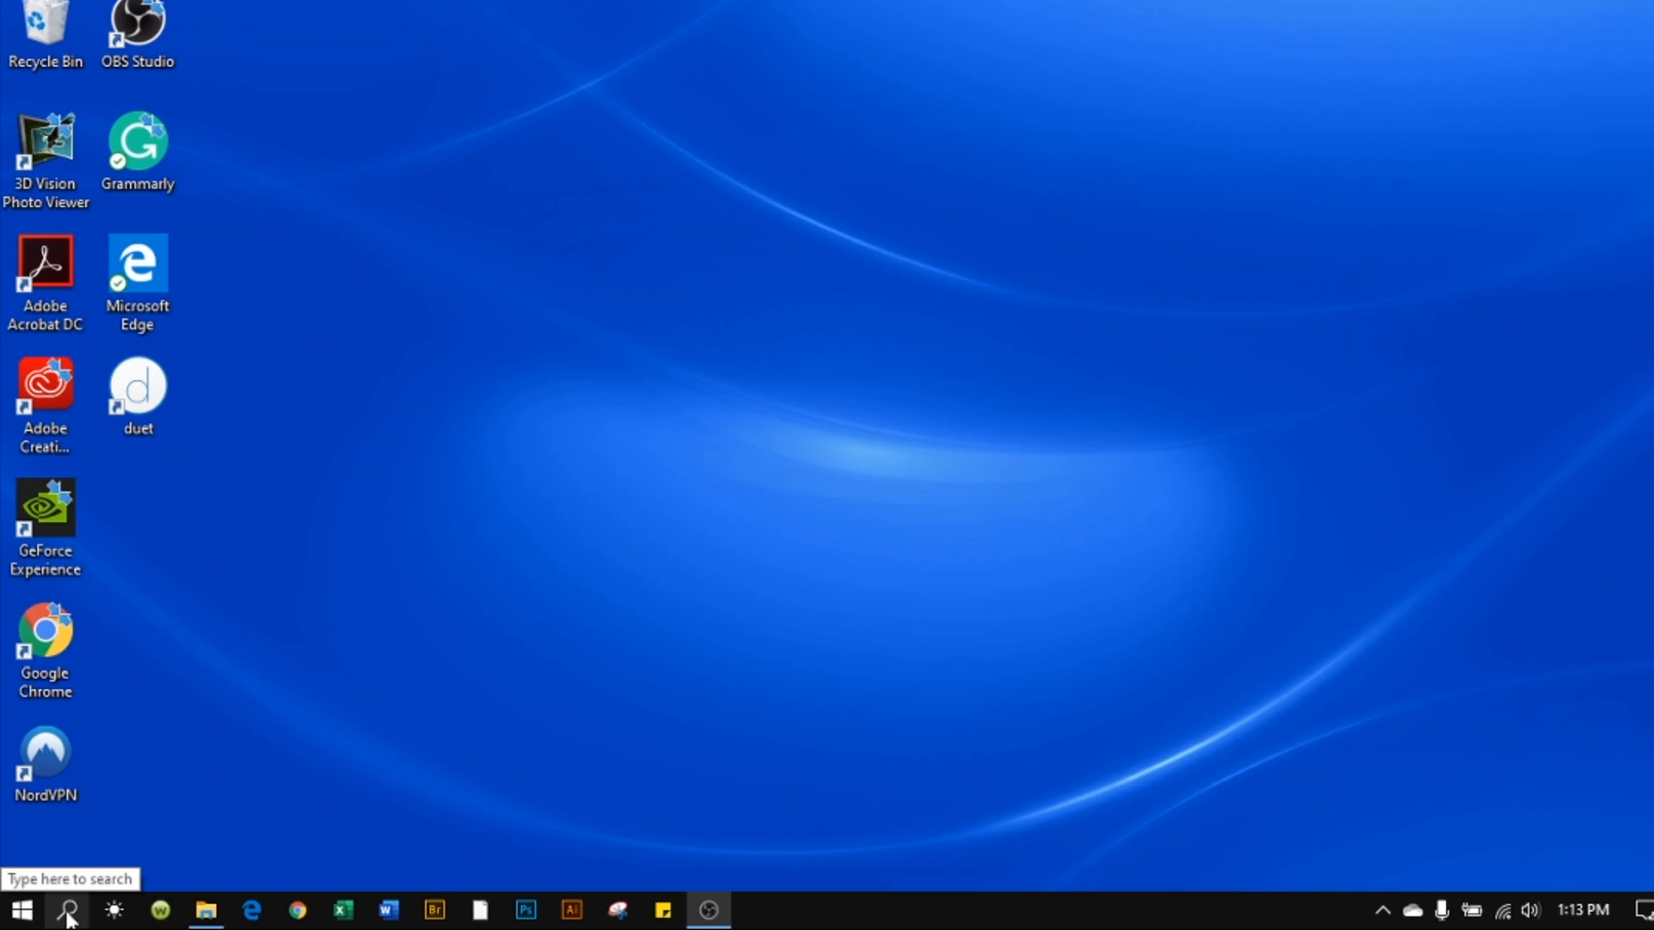
Step: Search Windows for 'system in' so System Information appears as the best match
click(67, 909)
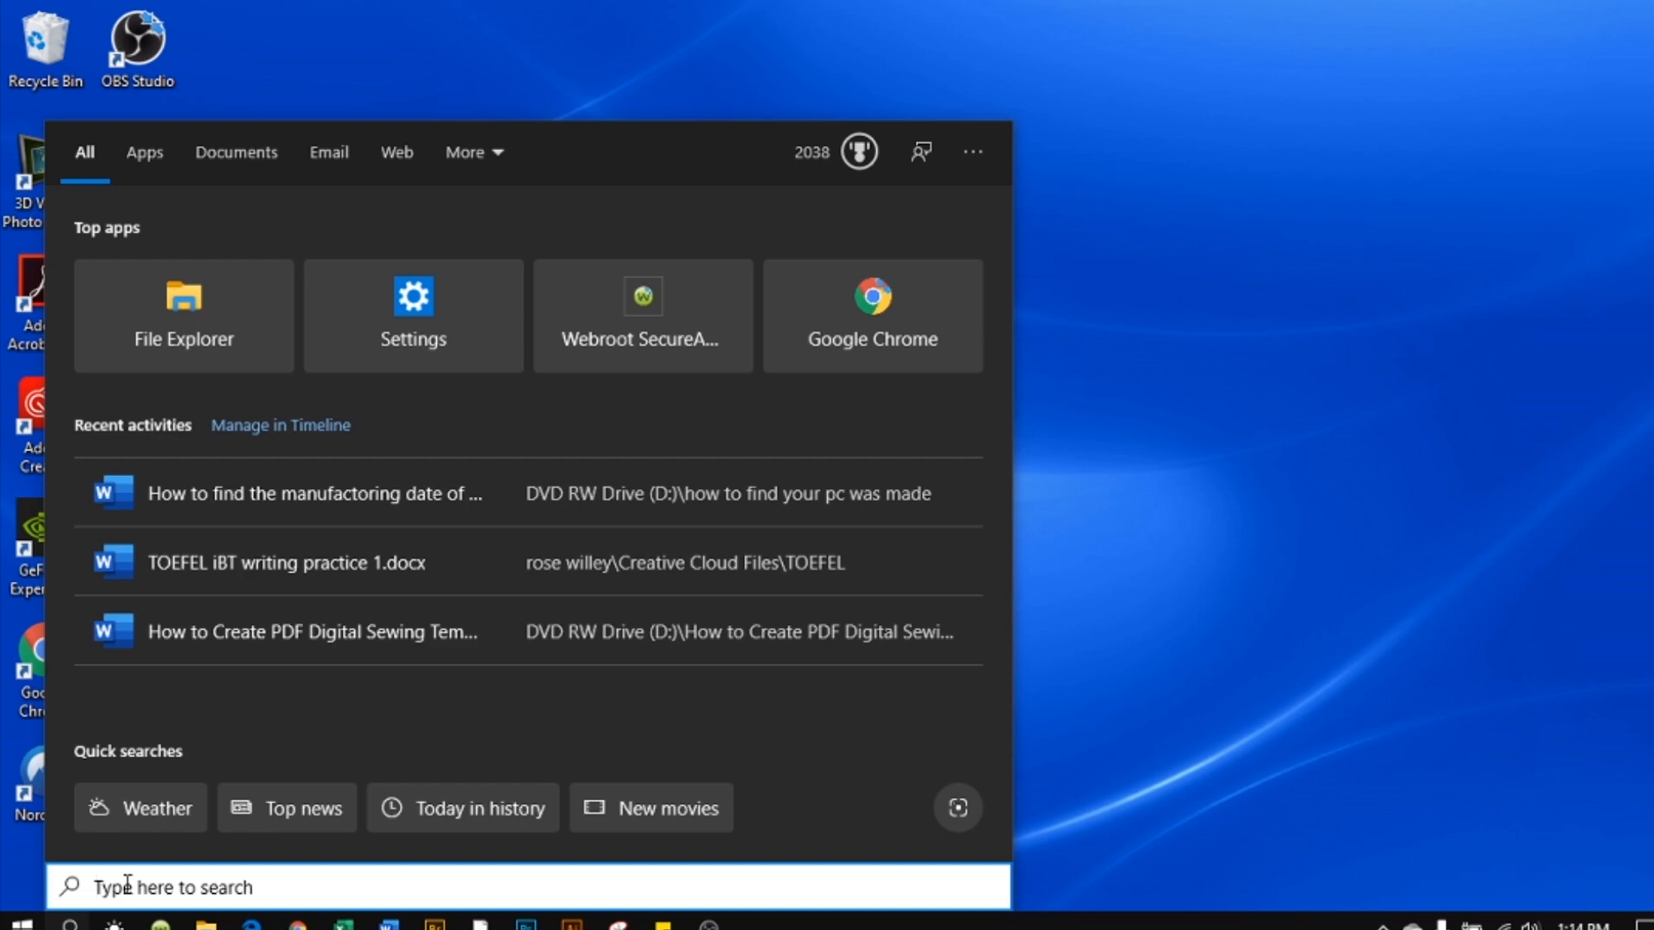
text(system in)
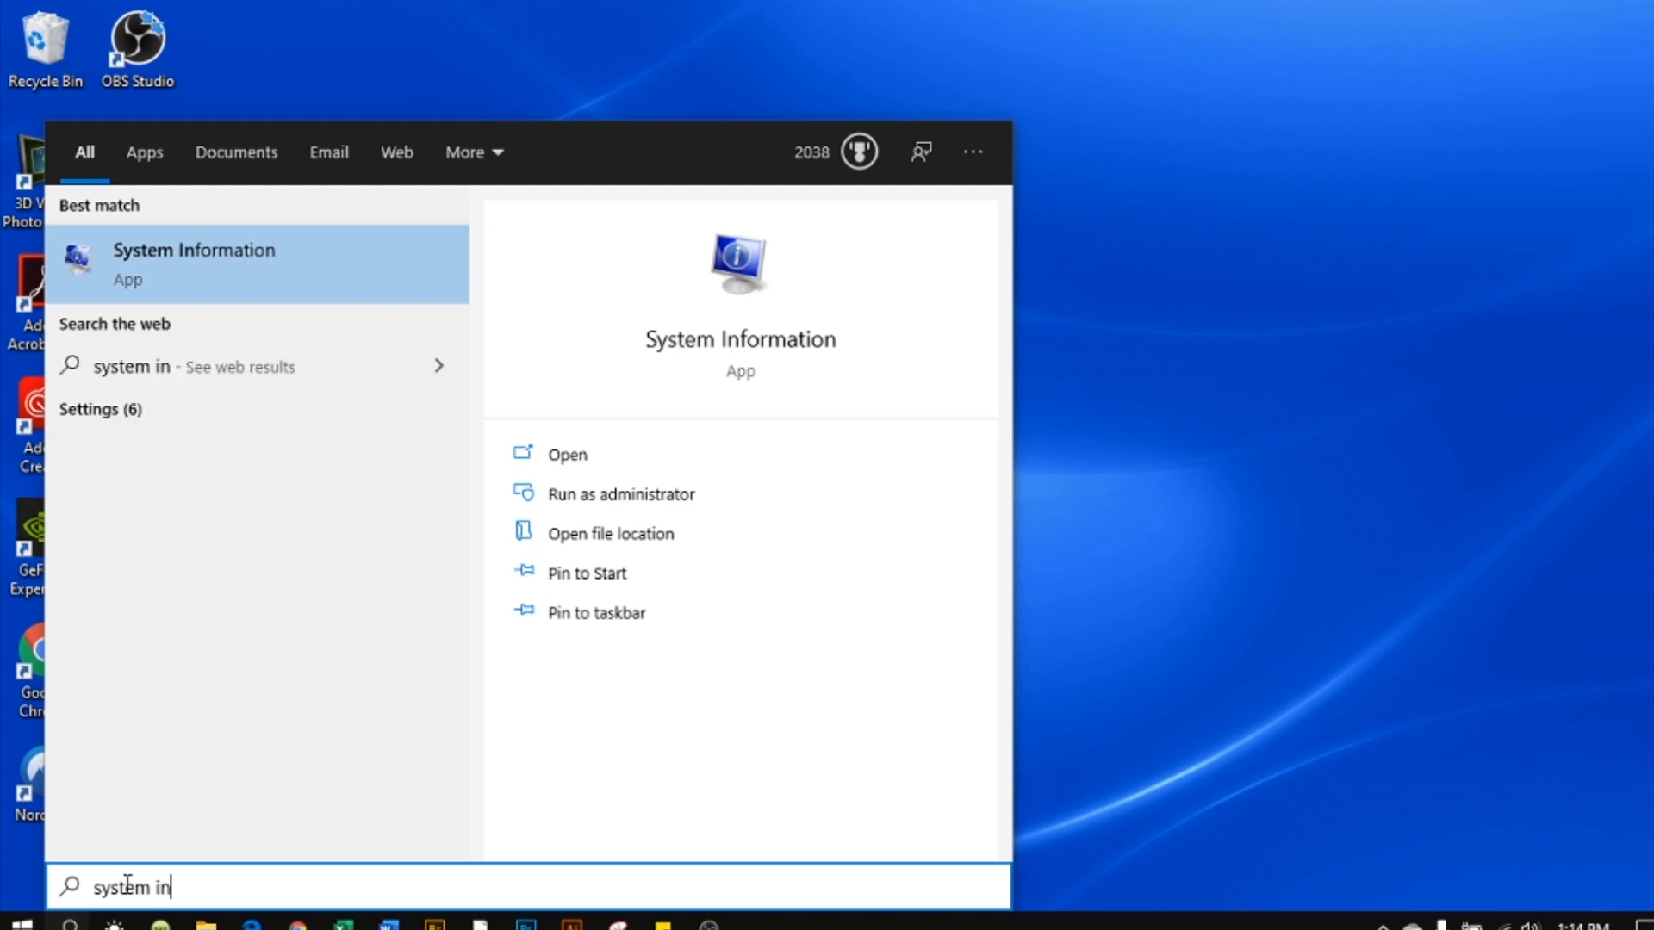
mouse_move(274, 276)
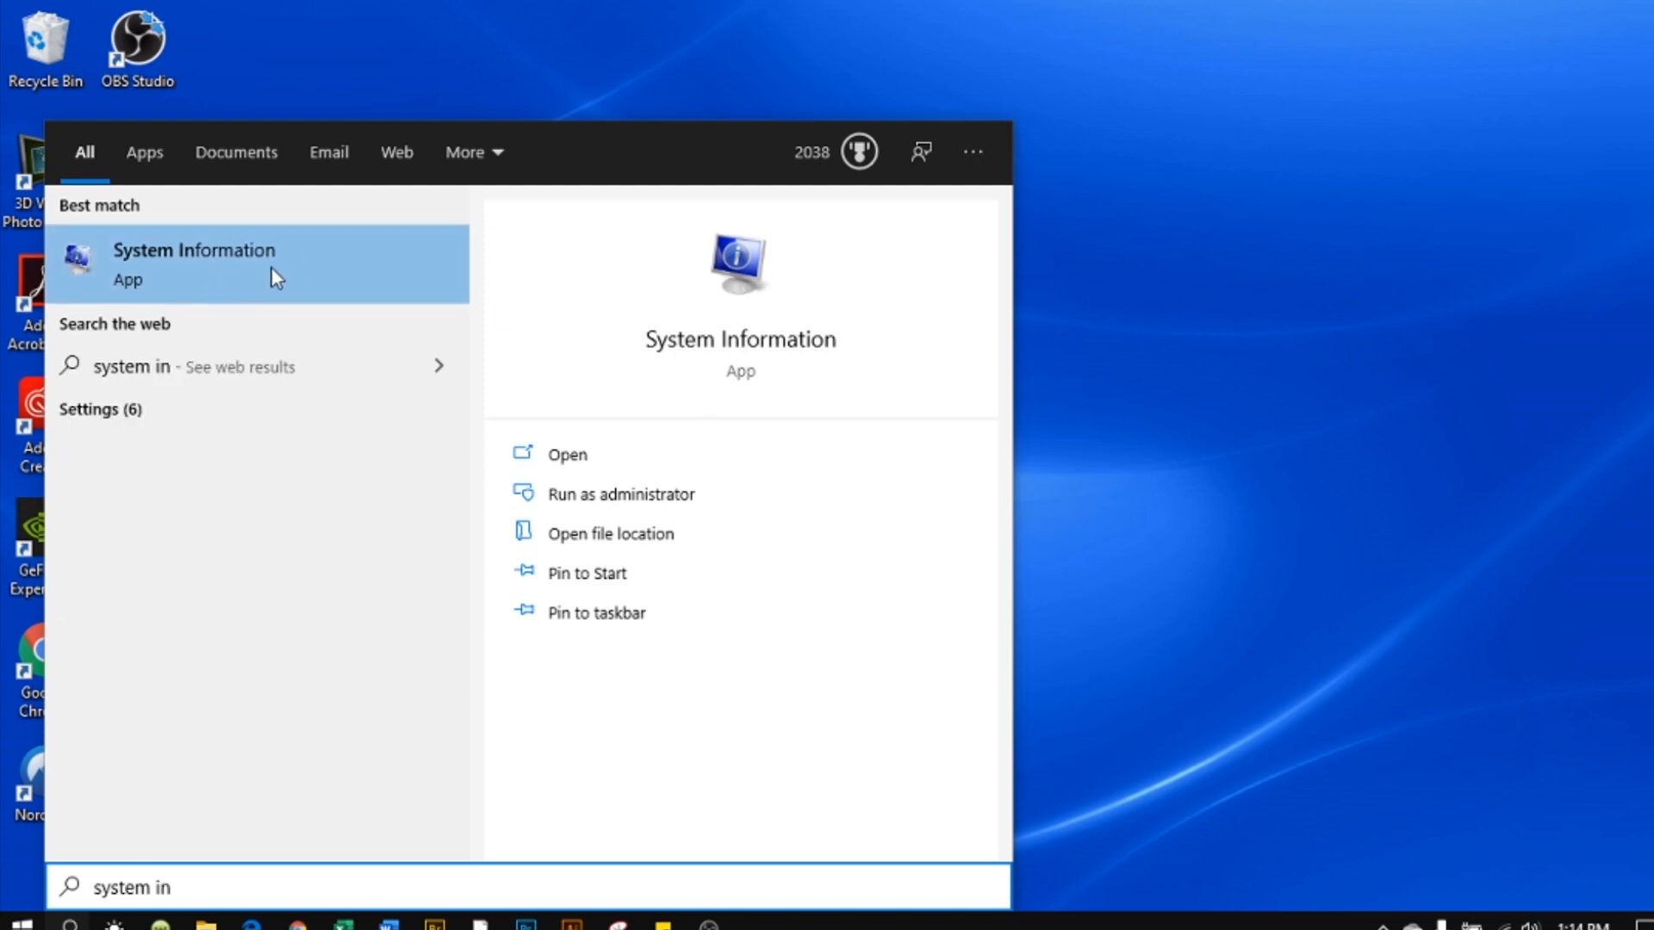
mouse_move(250, 272)
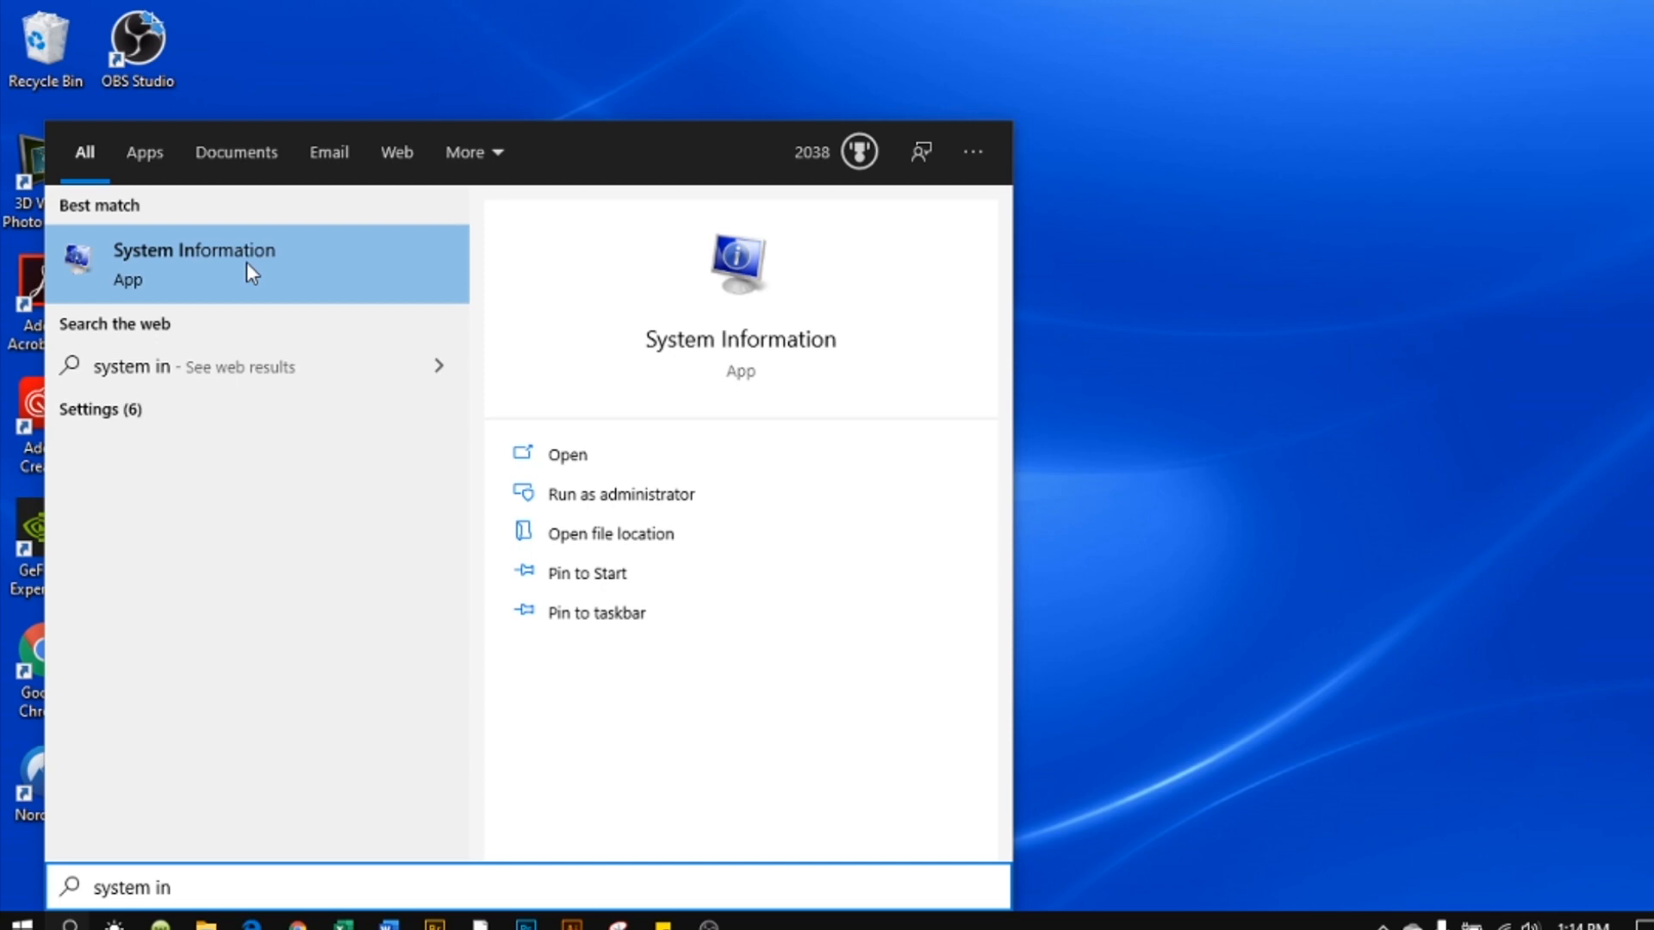
mouse_move(260, 260)
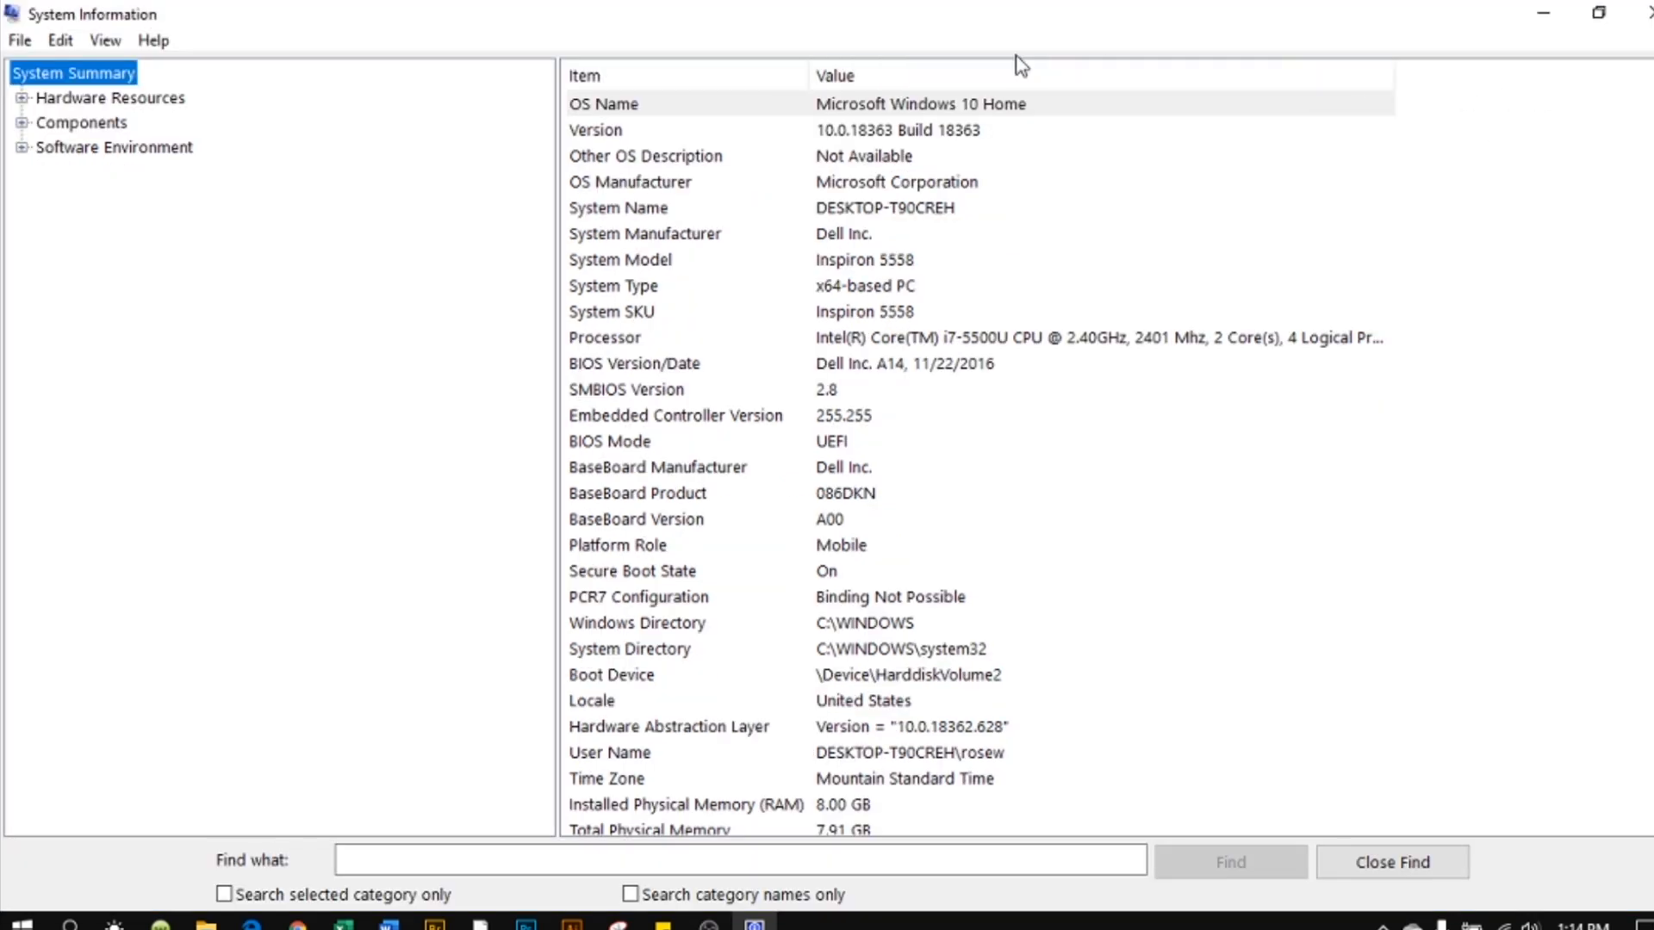
mouse_move(680, 30)
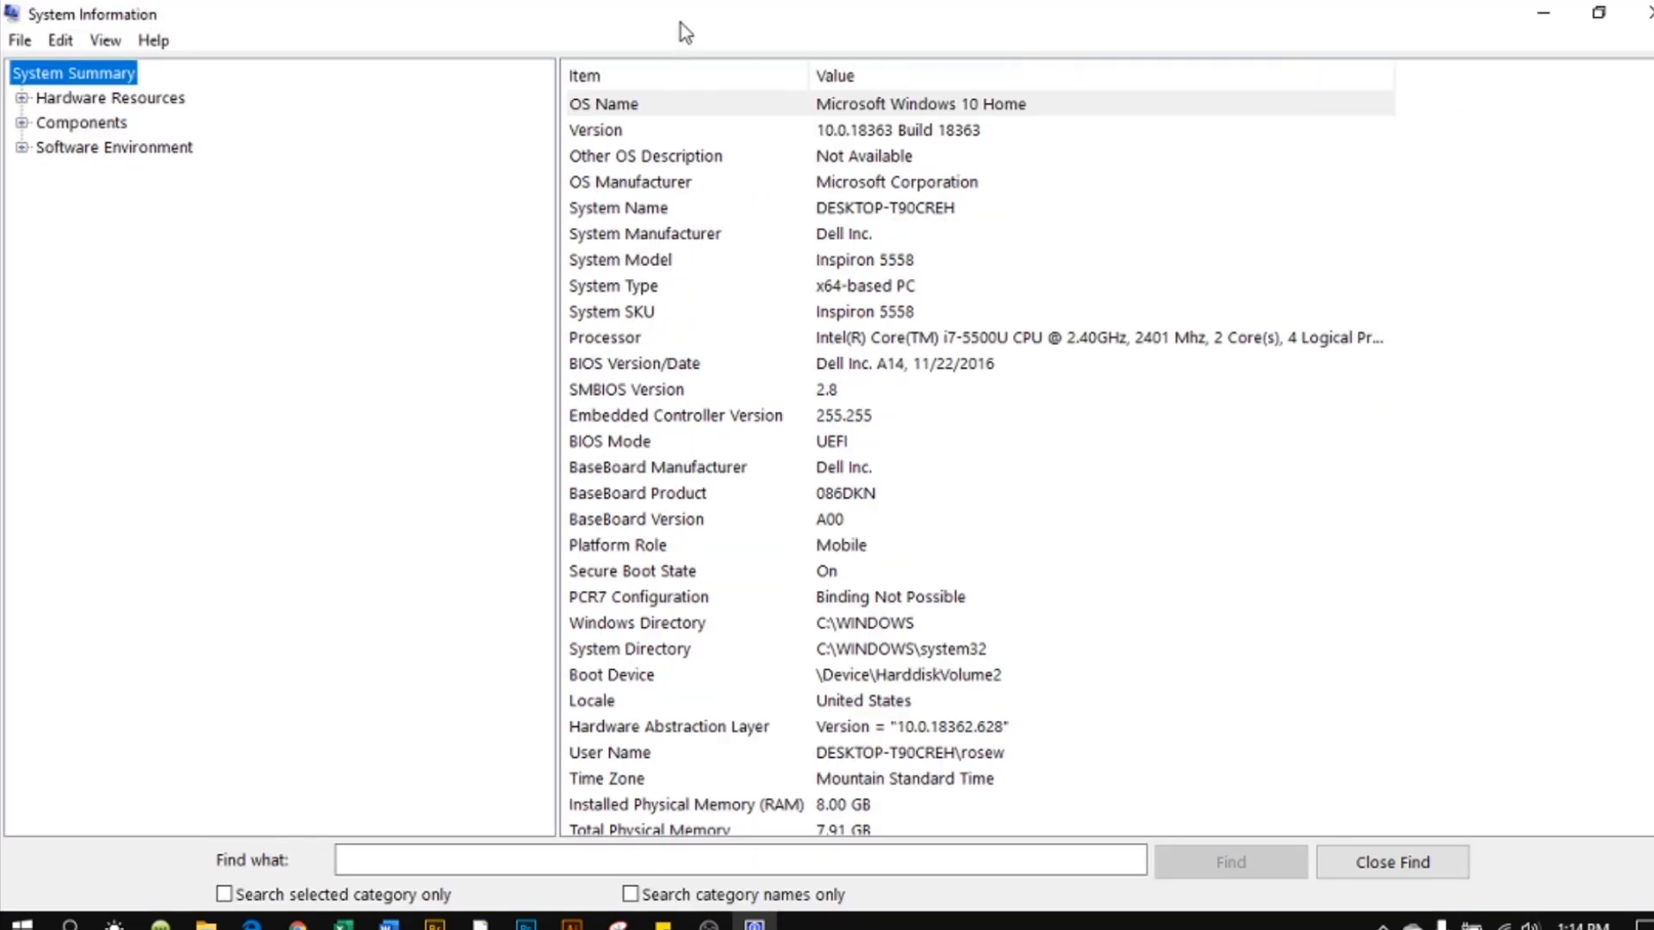
mouse_move(657, 349)
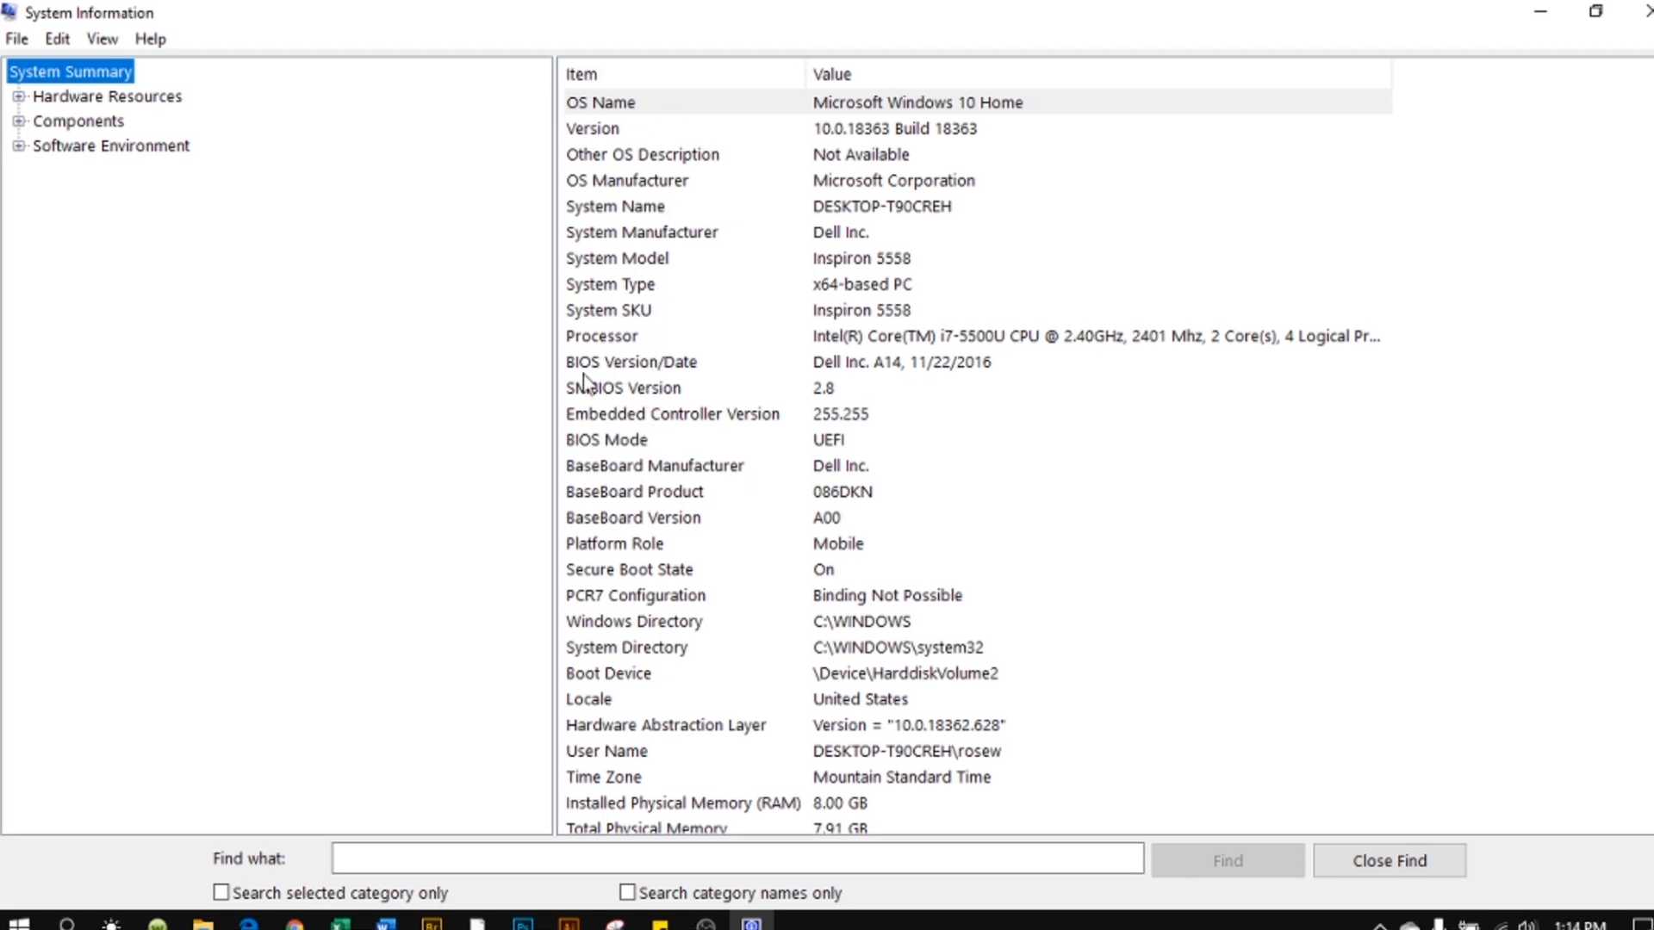
mouse_move(601, 380)
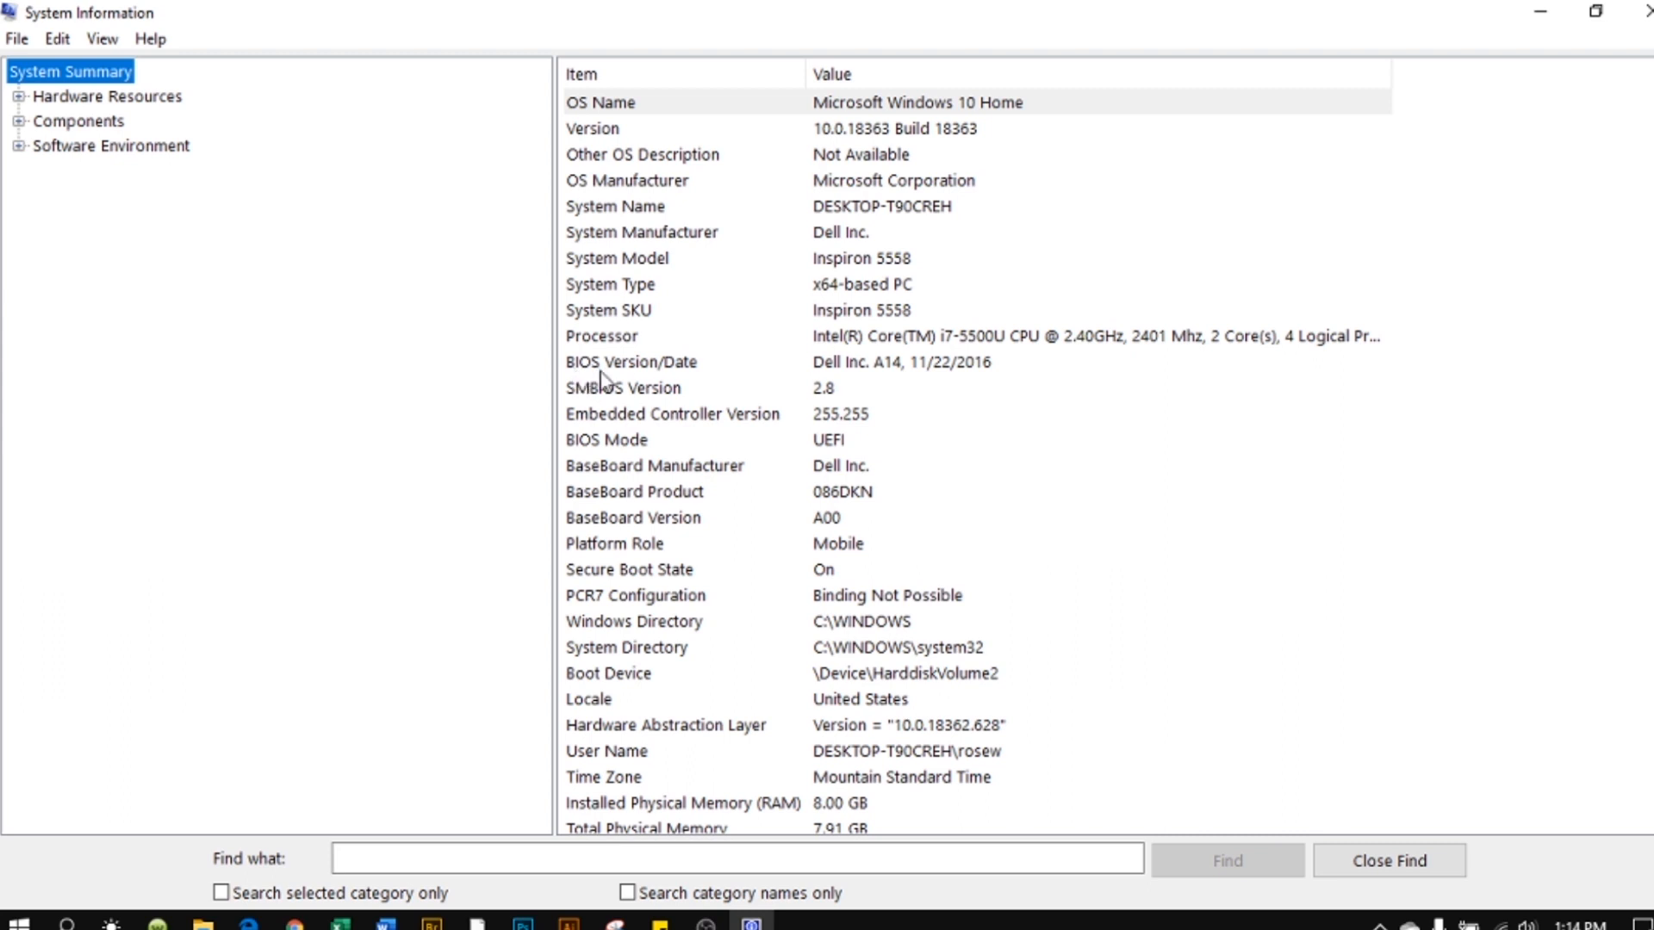
mouse_move(694, 371)
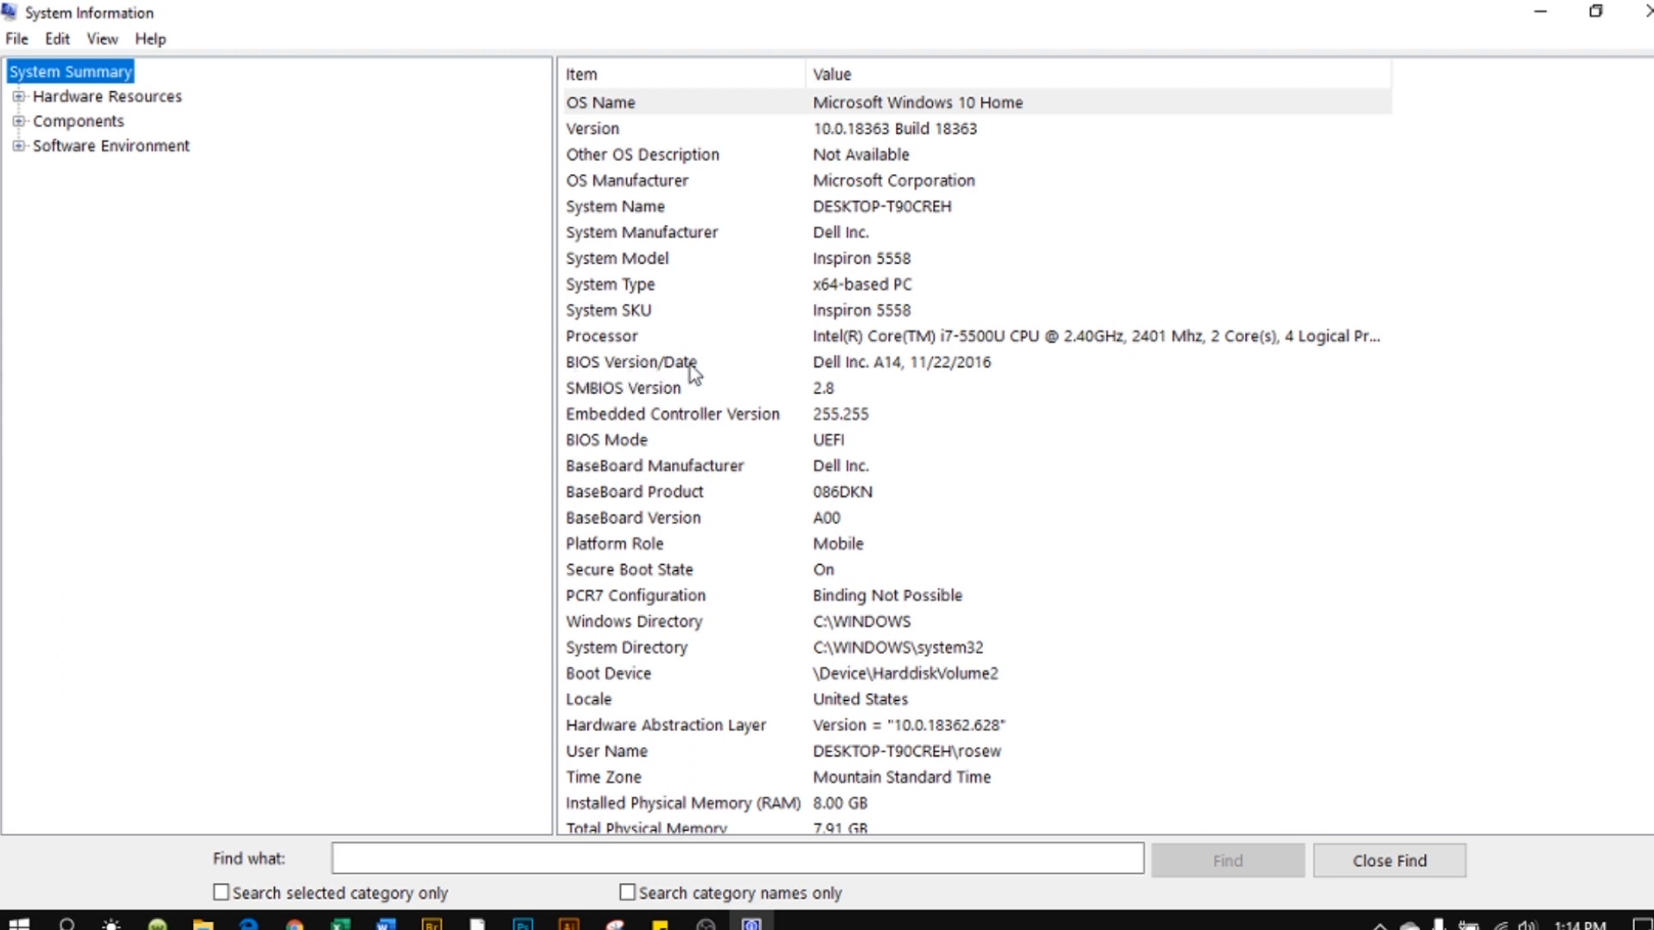
mouse_move(833, 382)
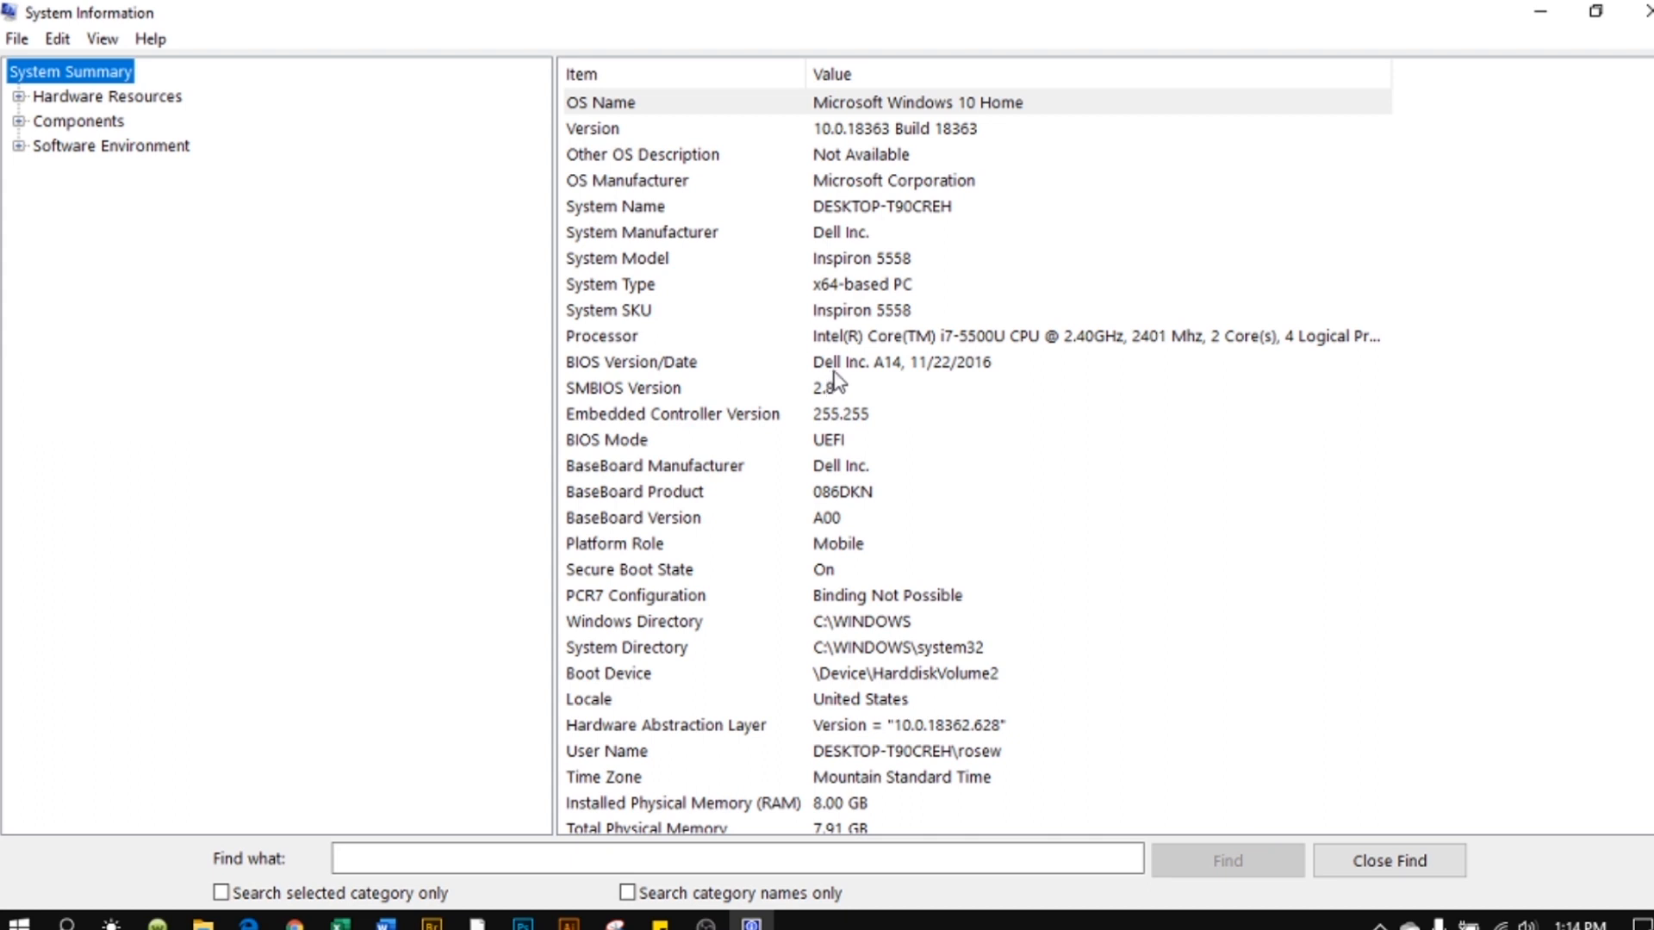
mouse_move(888, 382)
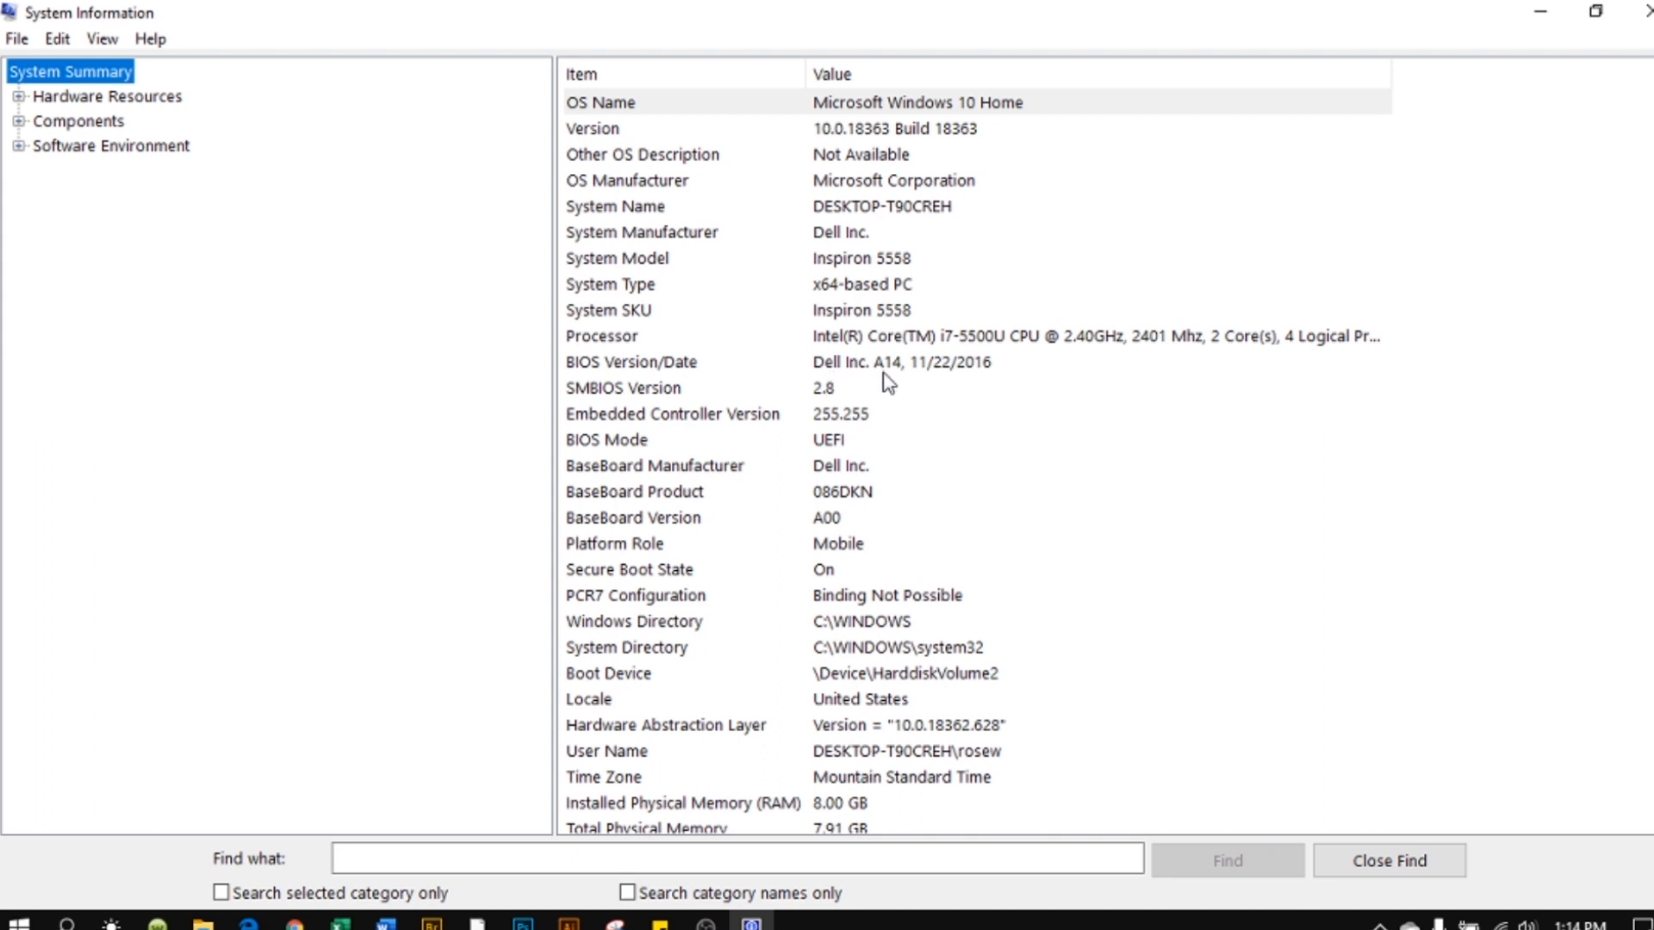
mouse_move(897, 419)
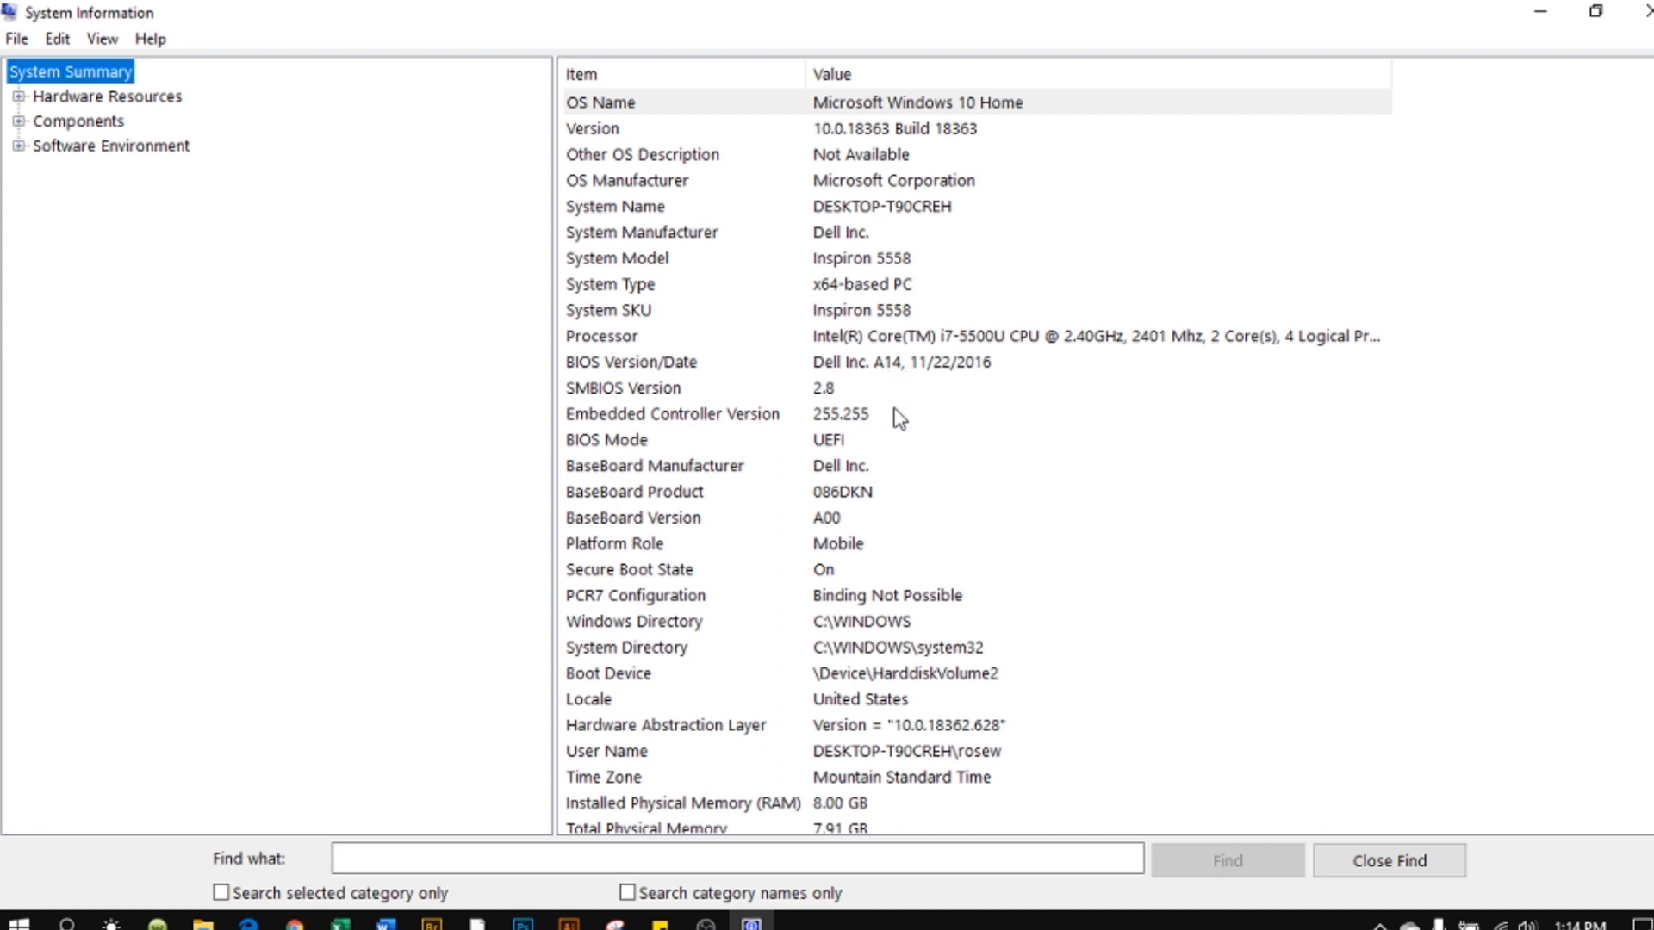
mouse_move(950, 383)
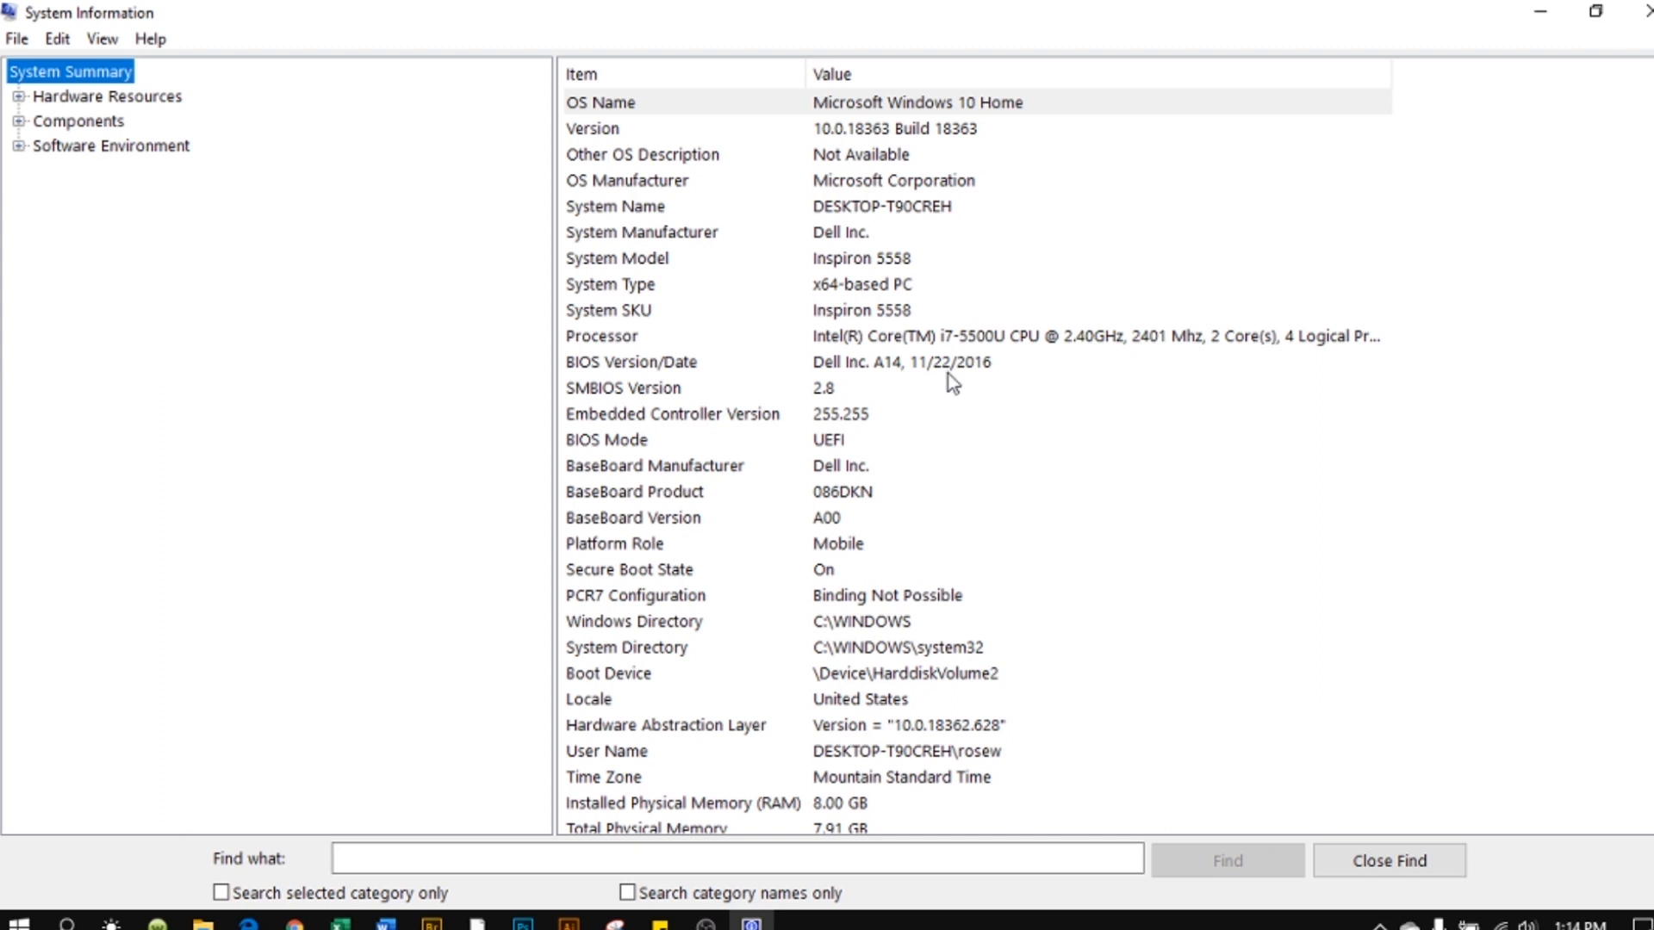
mouse_move(978, 401)
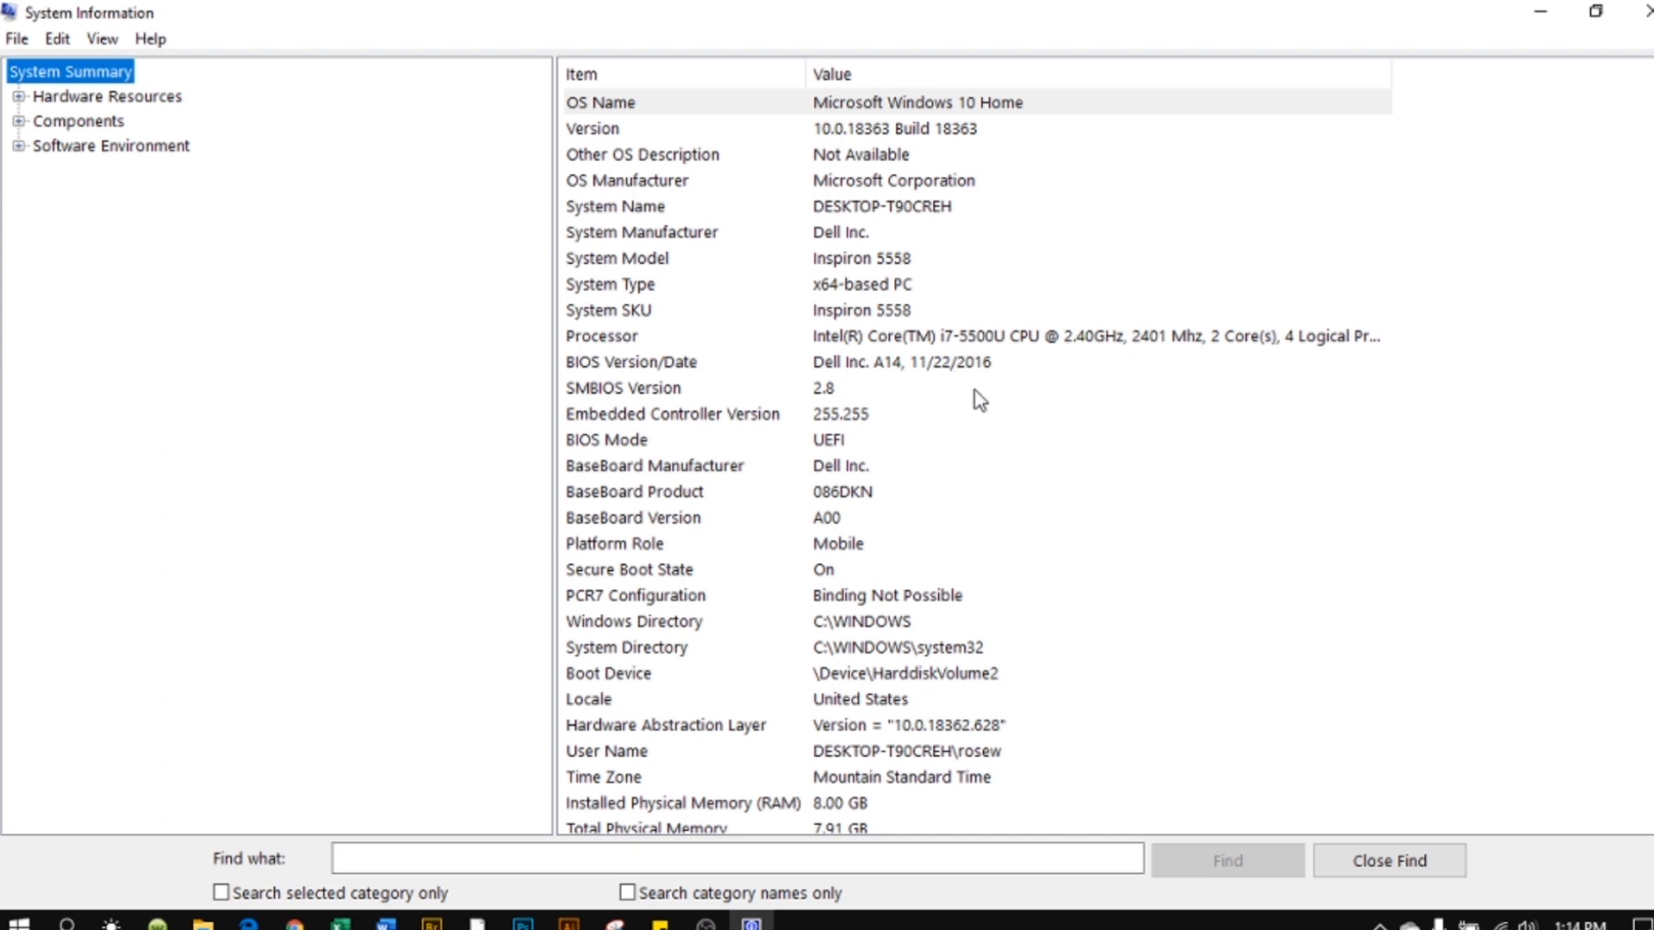
mouse_move(925, 388)
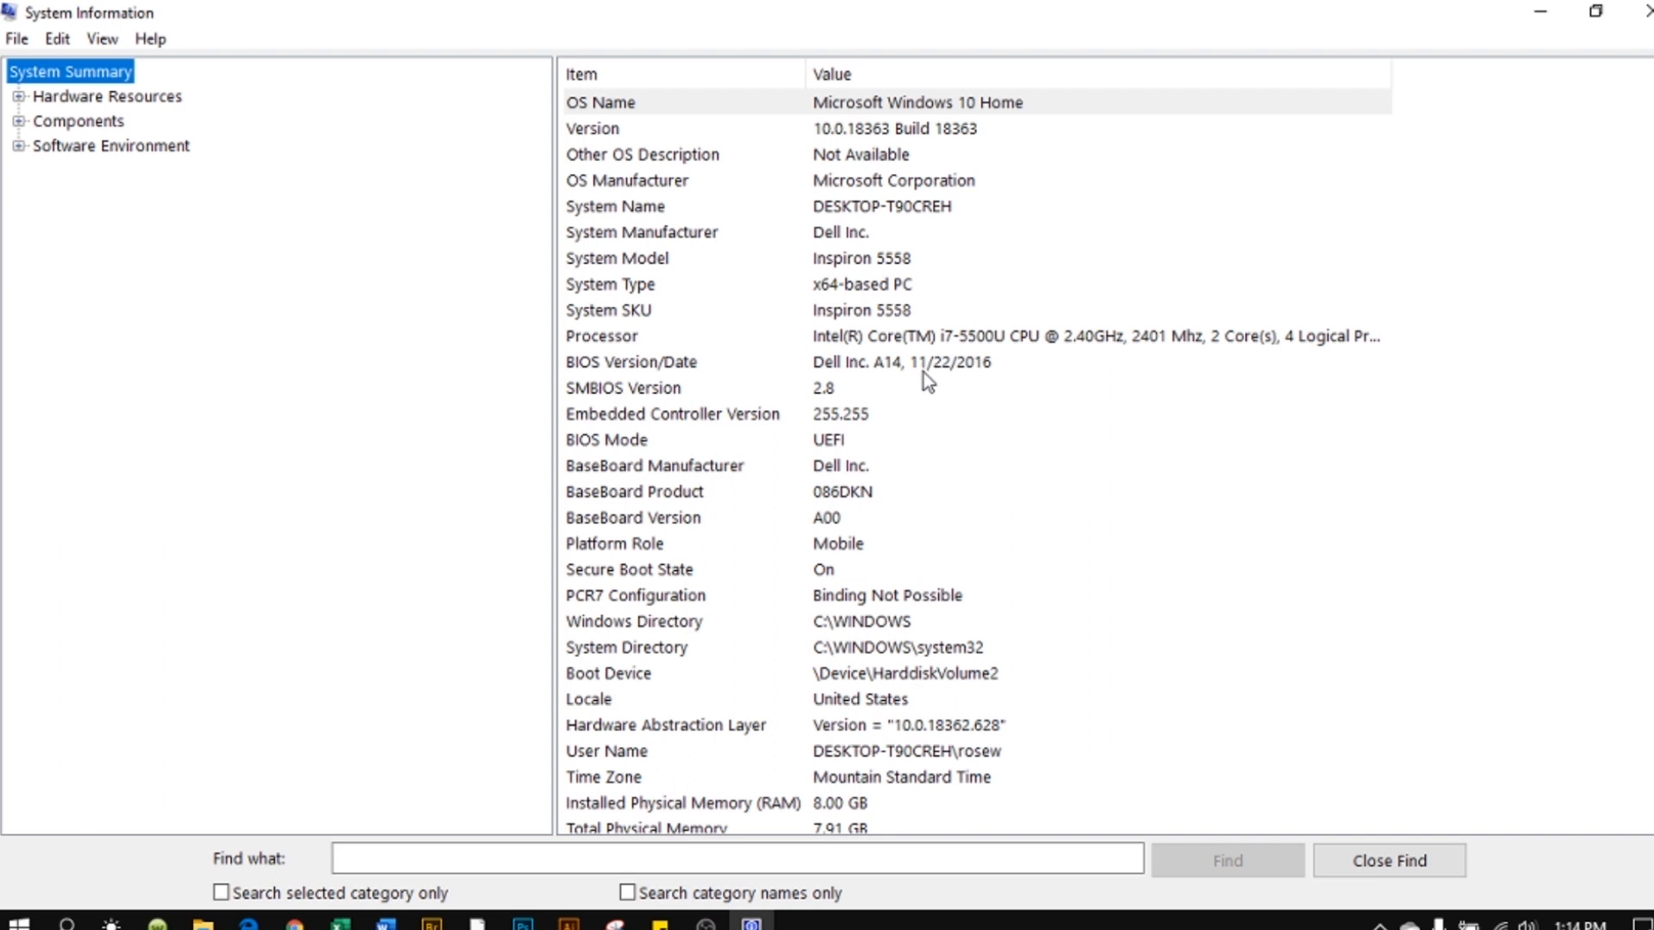
mouse_move(945, 381)
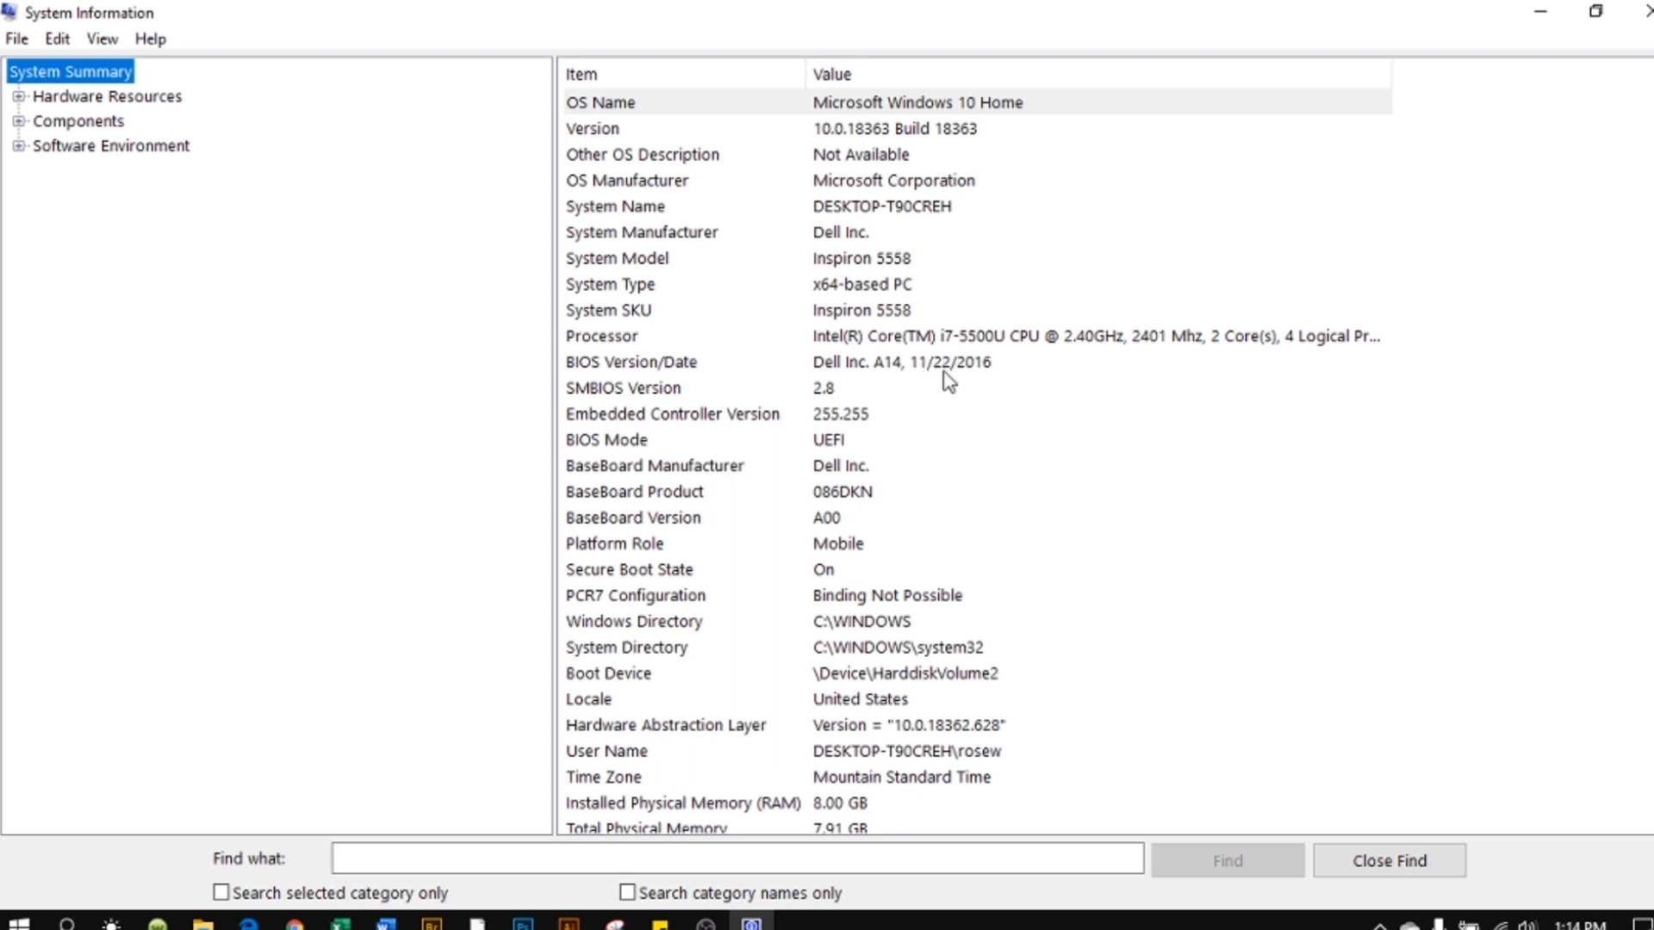
mouse_move(967, 382)
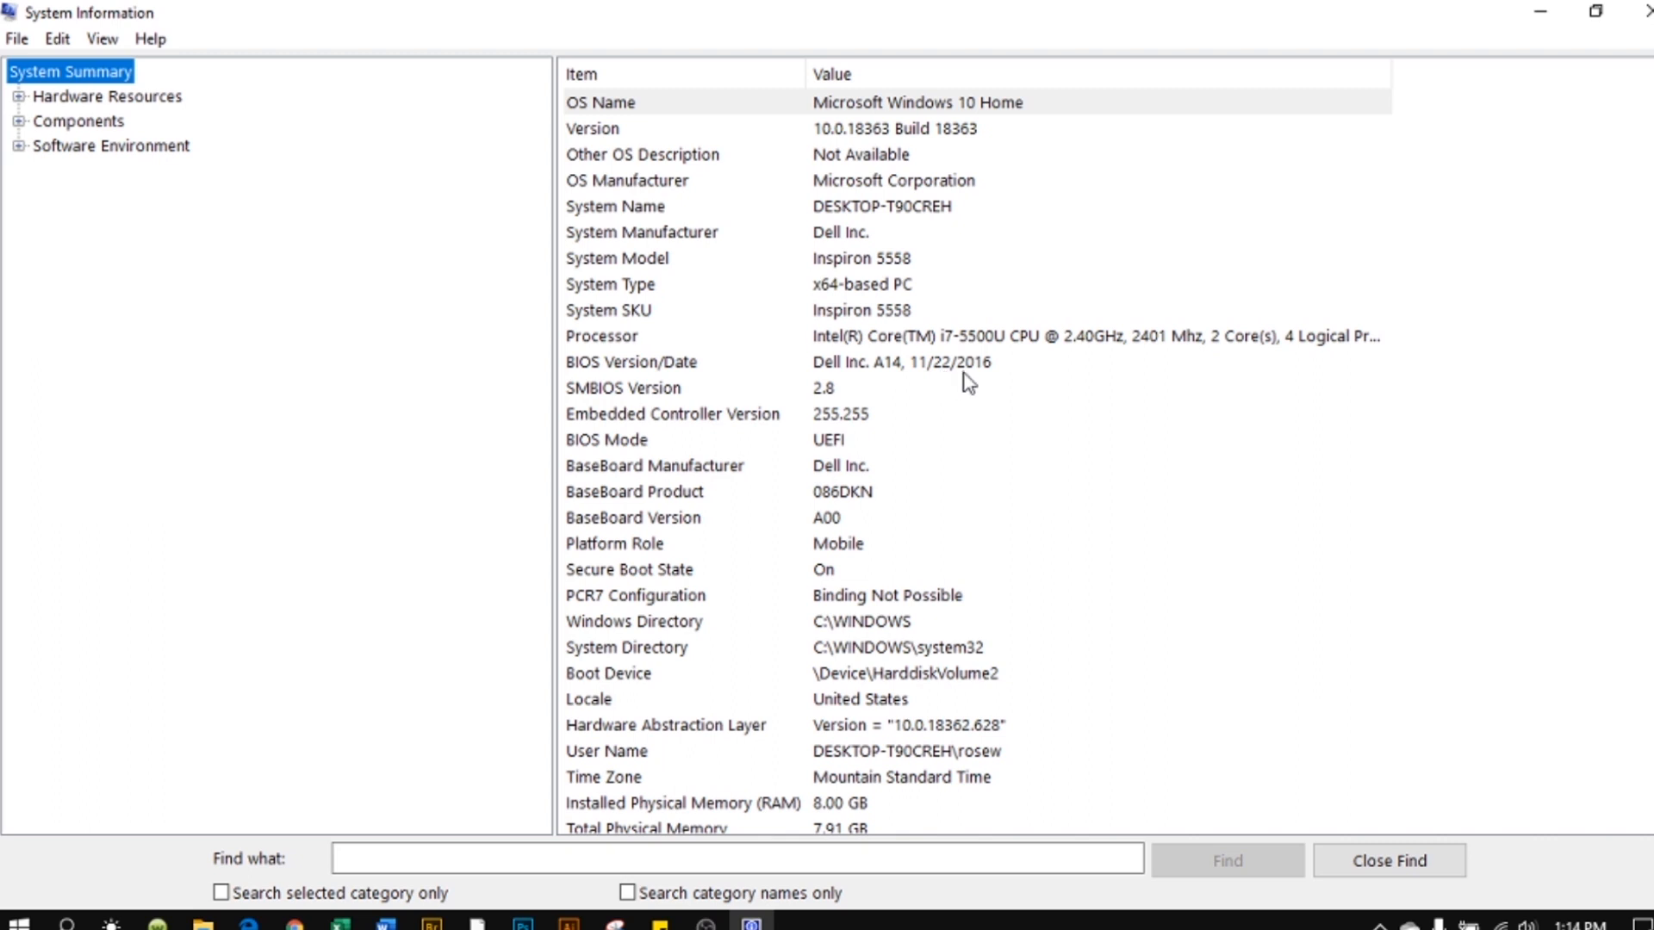
mouse_move(999, 380)
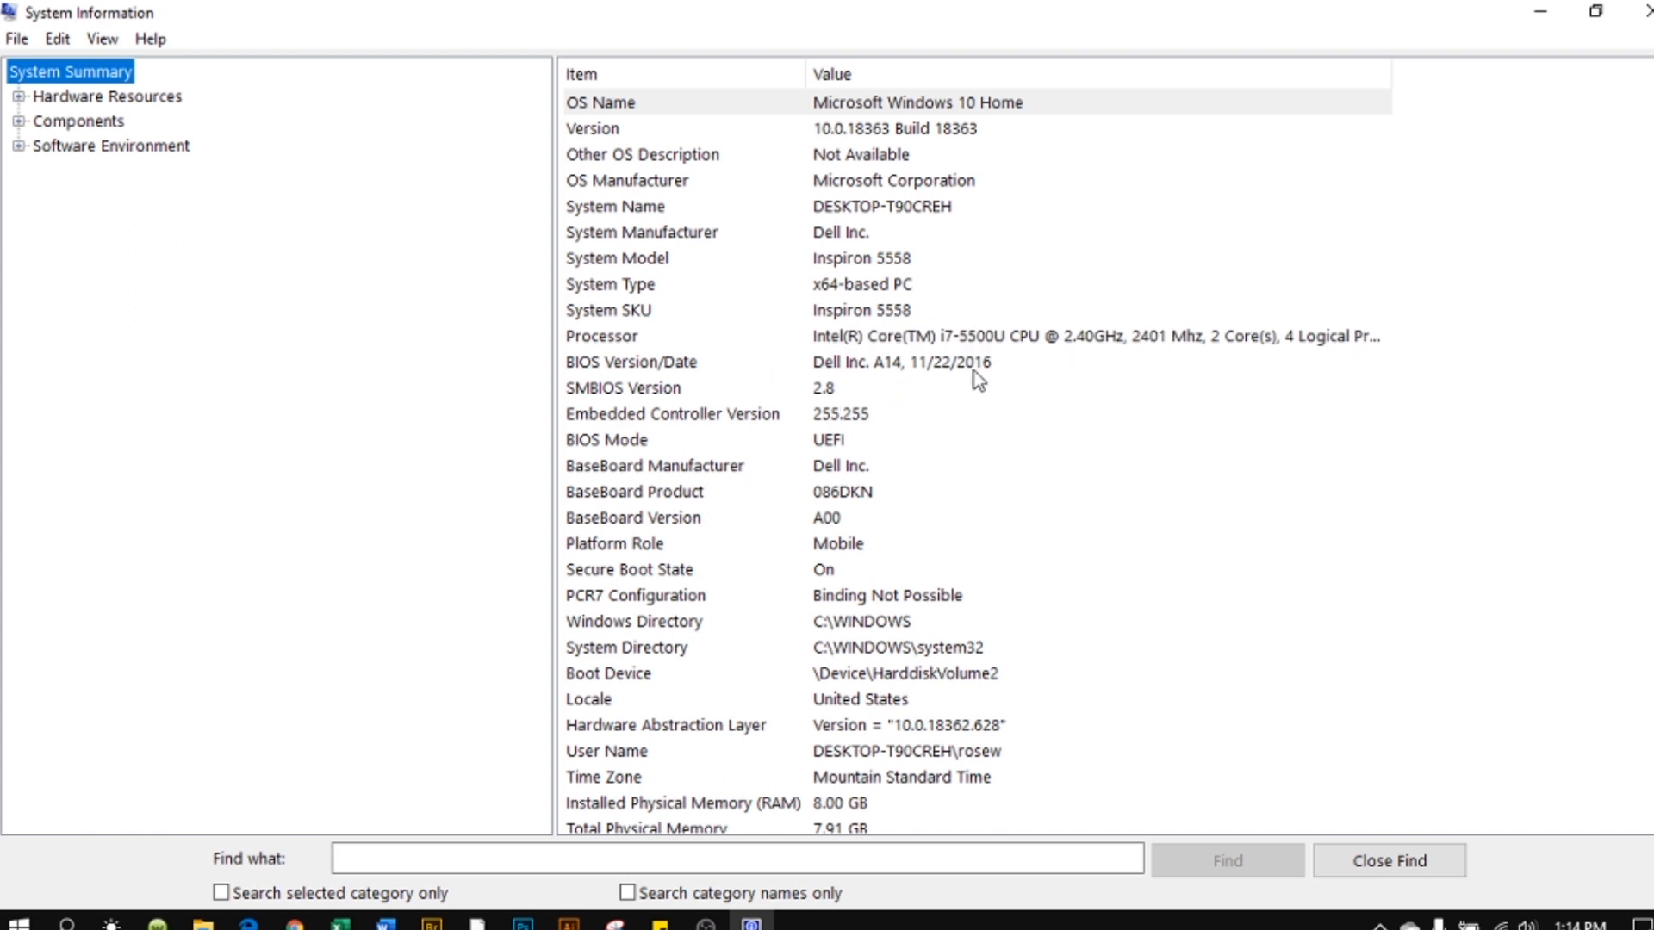
mouse_move(946, 383)
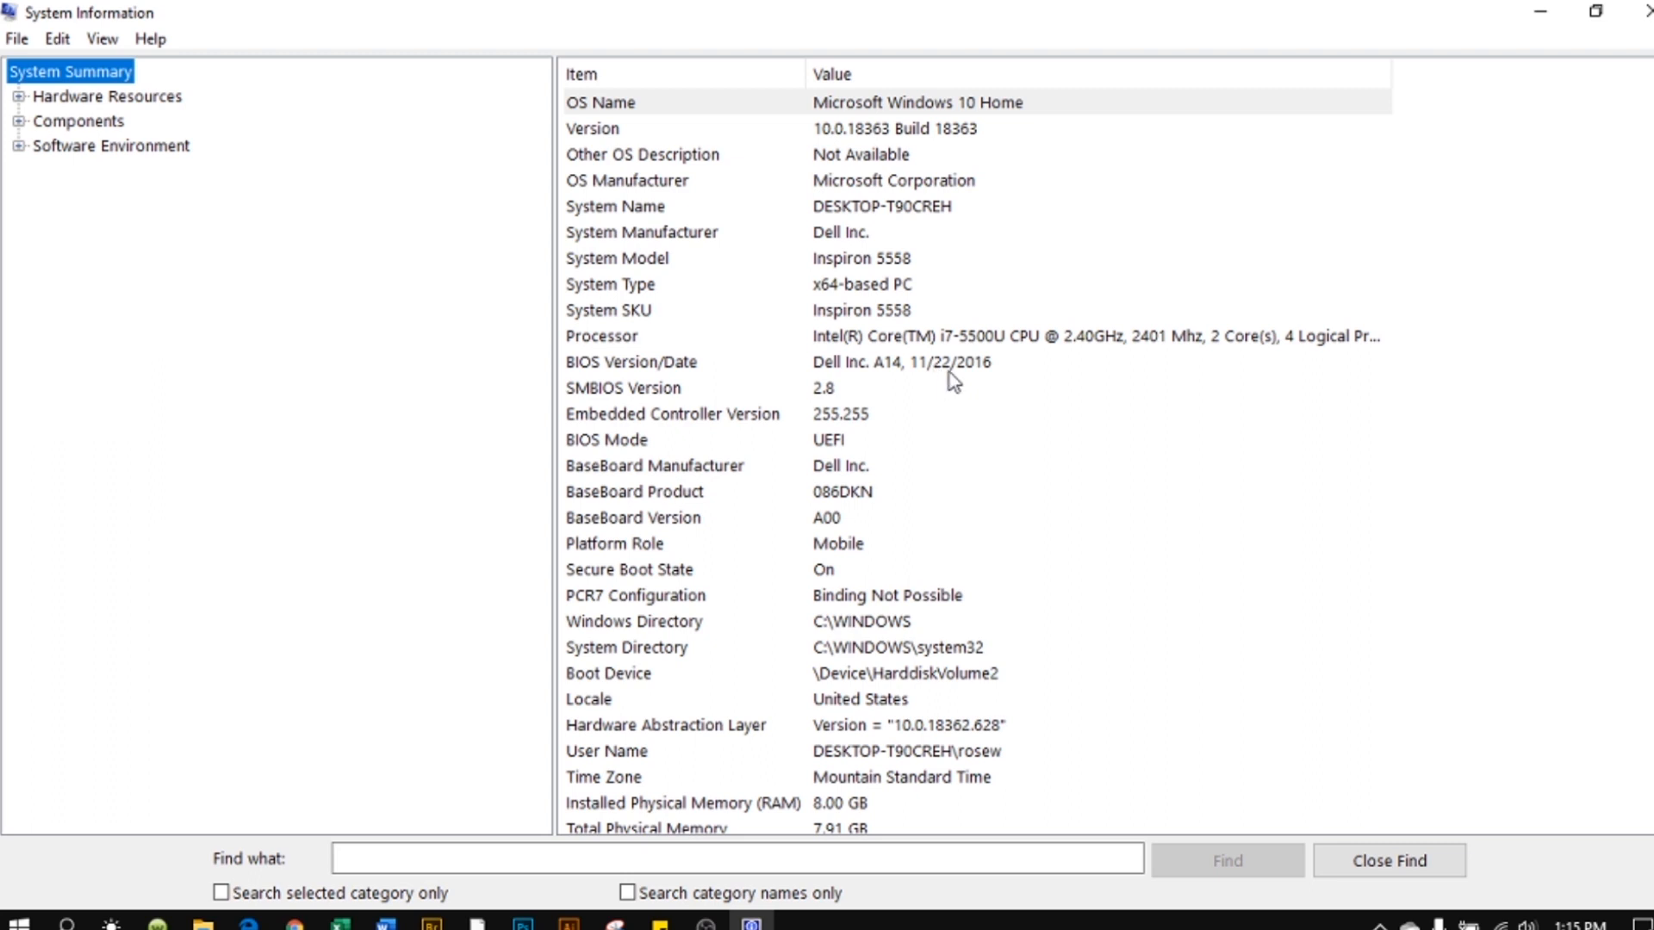
mouse_move(1020, 399)
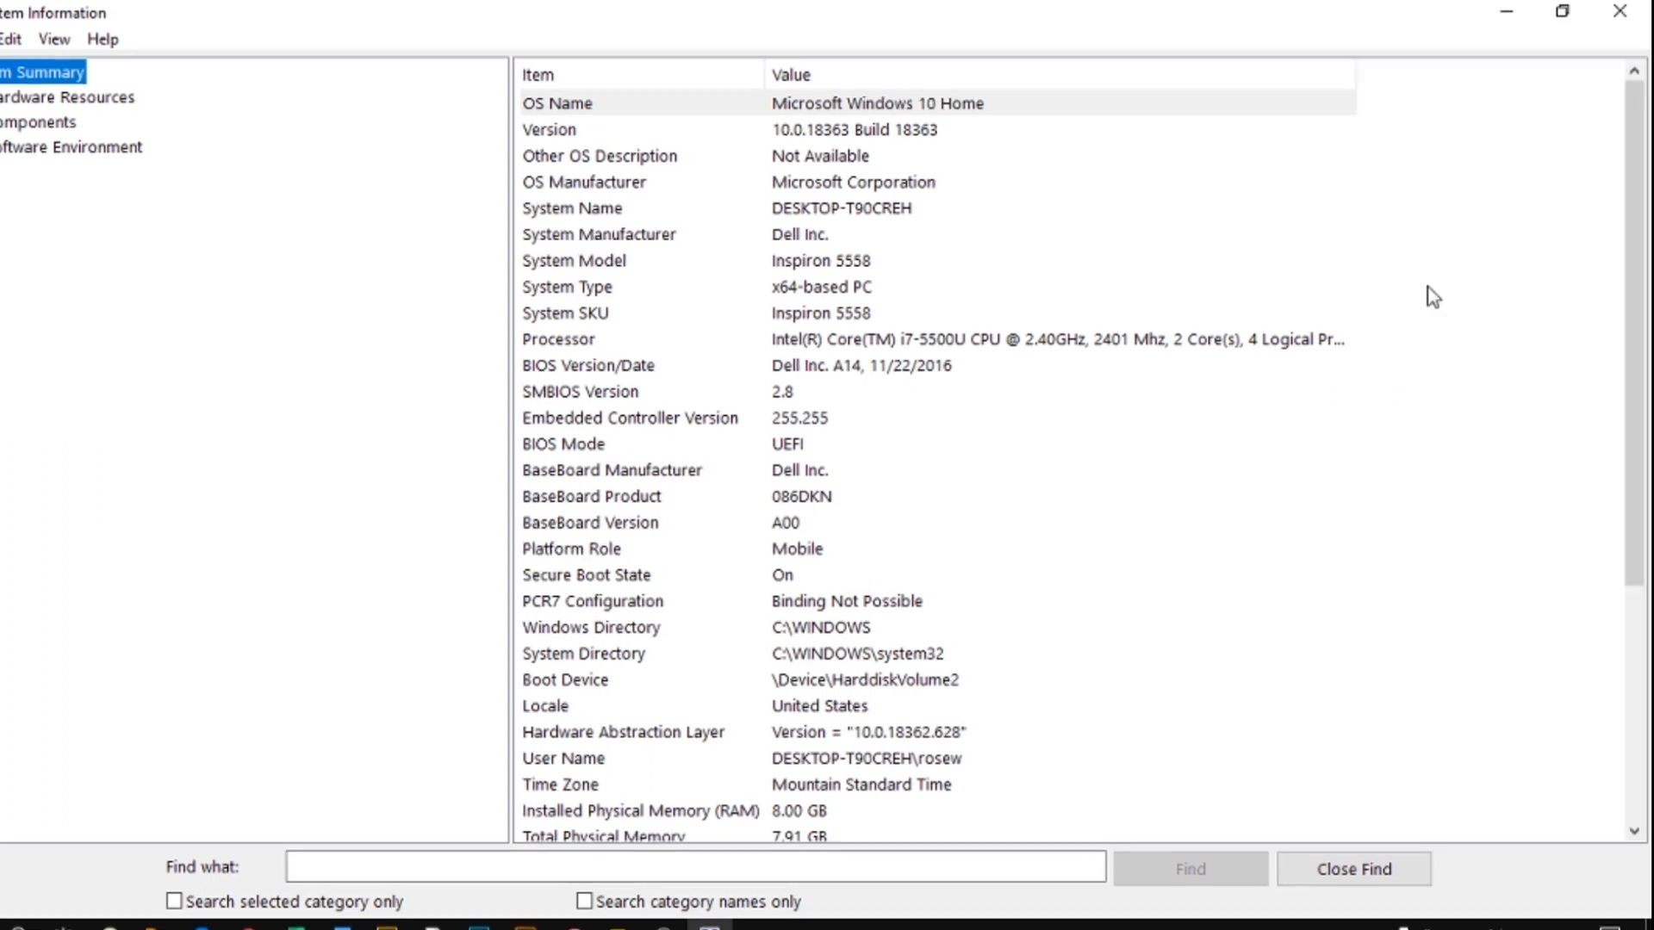
mouse_move(1622, 11)
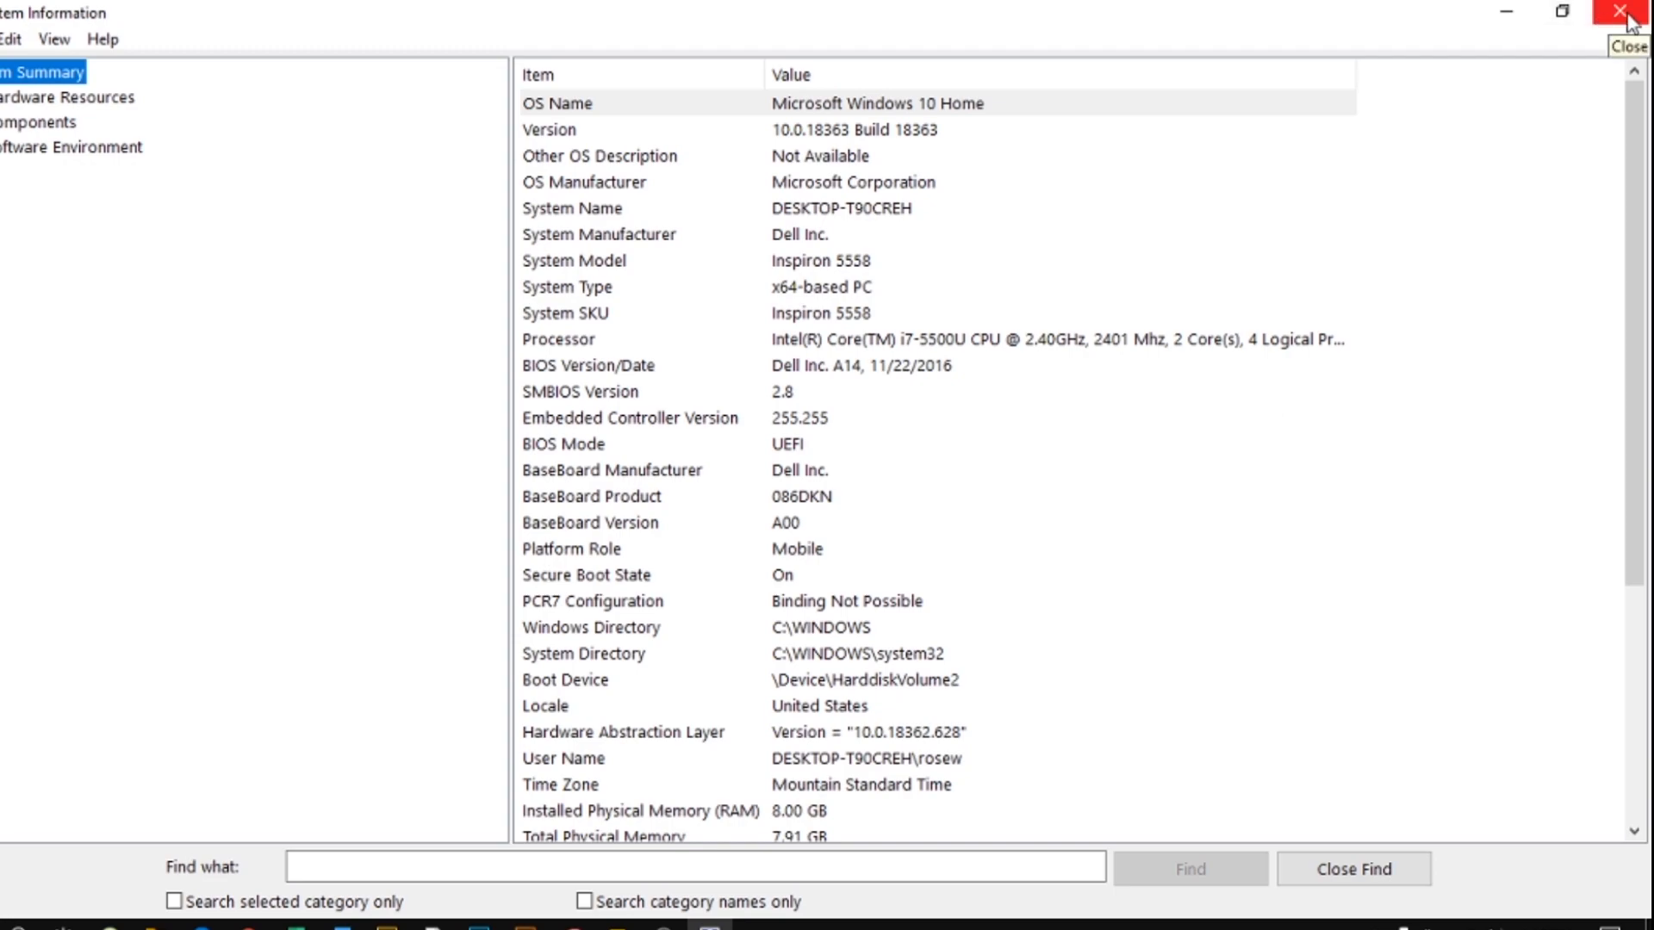